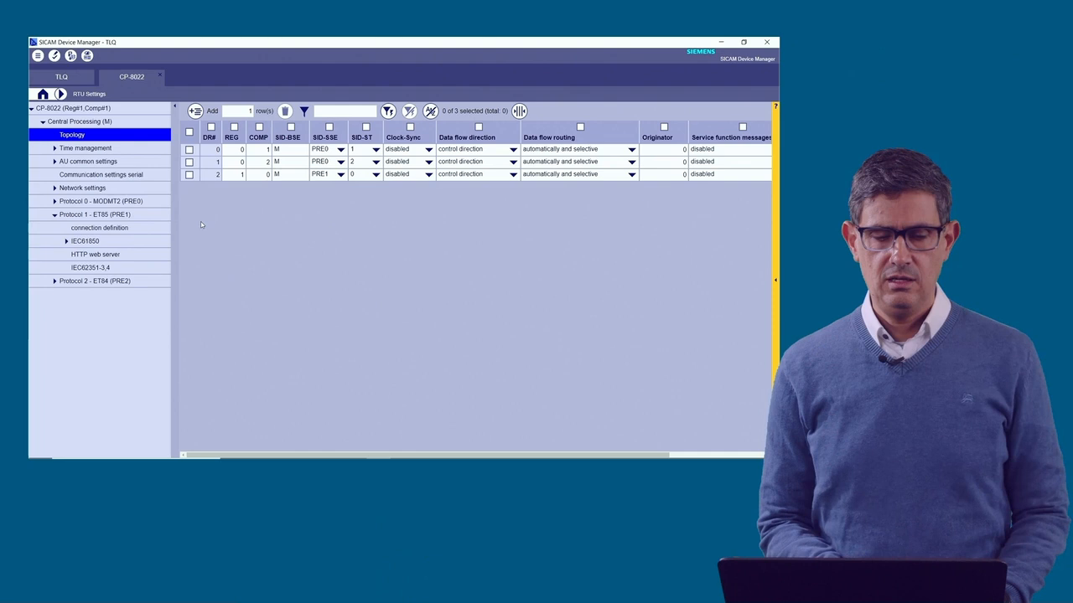
Step: From the start page, review the CP-8022 Hardware & Protocols overview, with IEC 104 as Protocol 2 (ET84)
left_click(42, 94)
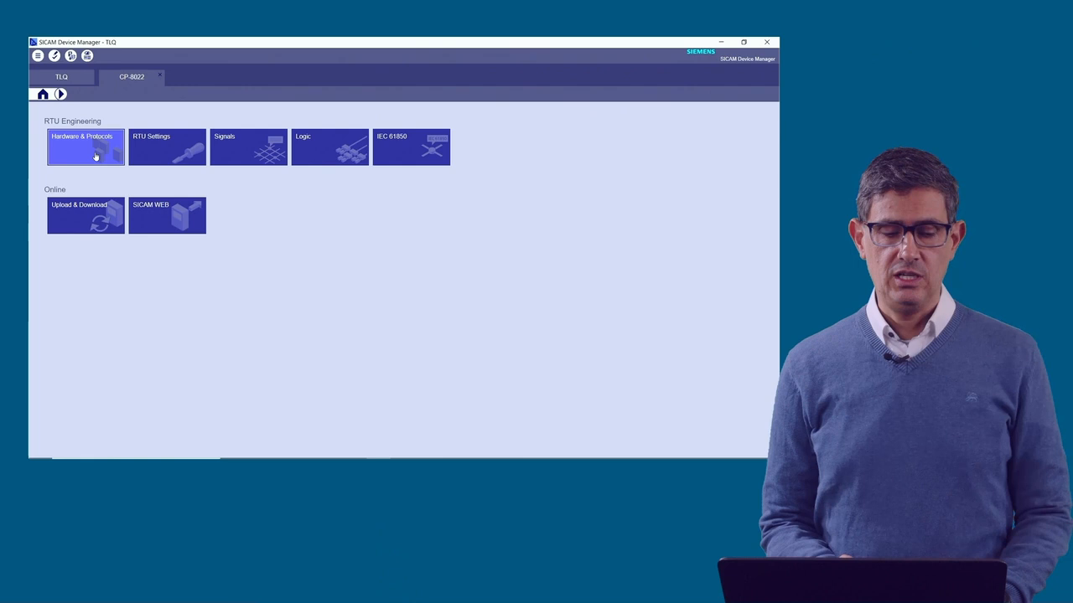
left_click(85, 148)
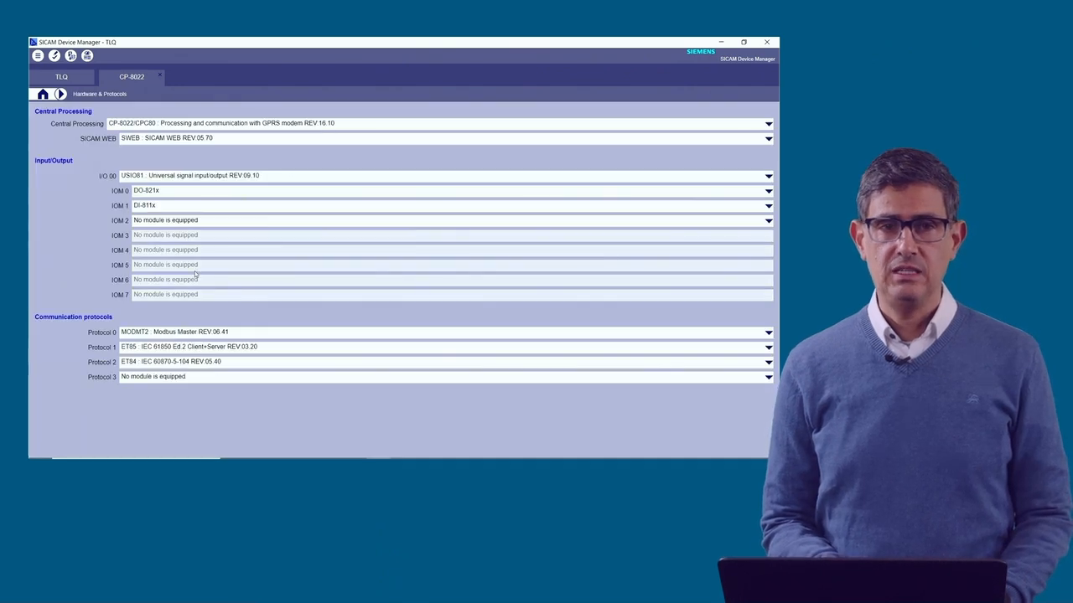
mouse_move(136, 363)
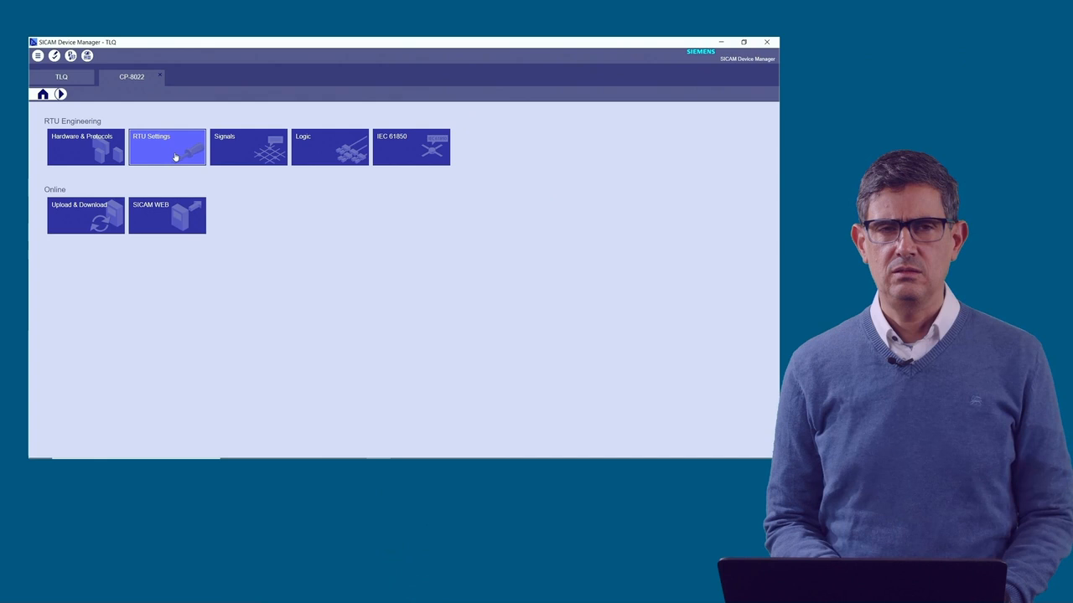
Step: Under RTU Settings, show the empty connection definition table of Protocol 2 - ET84
left_click(165, 146)
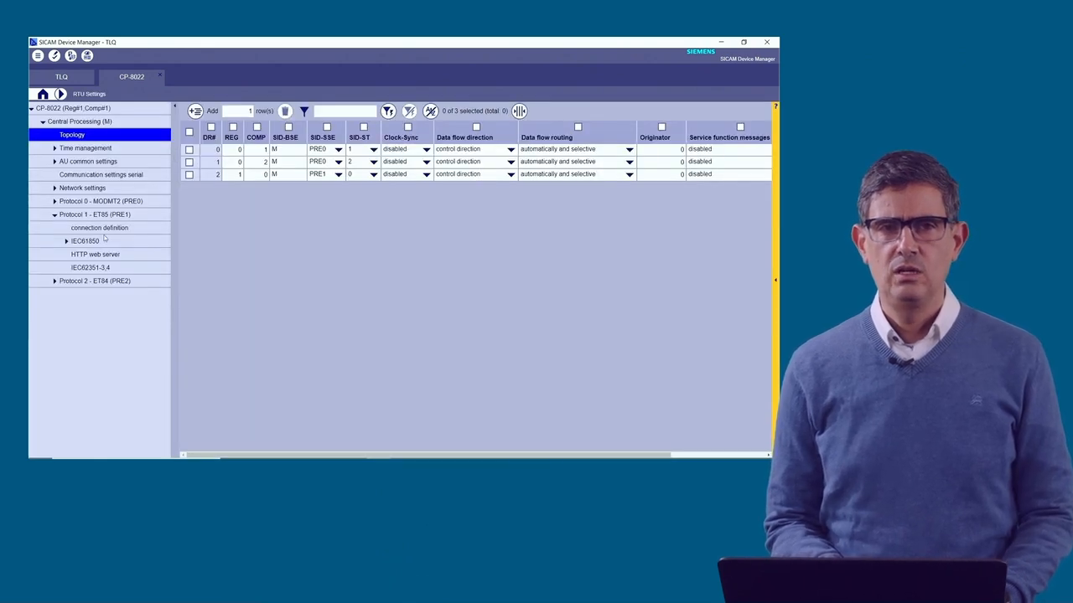
left_click(94, 280)
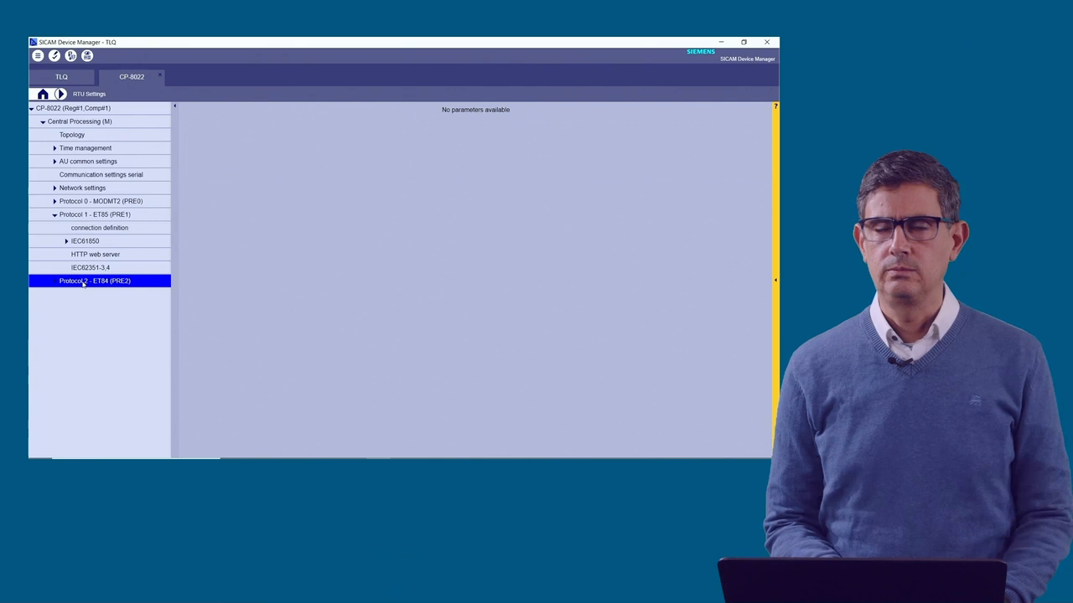
left_click(54, 280)
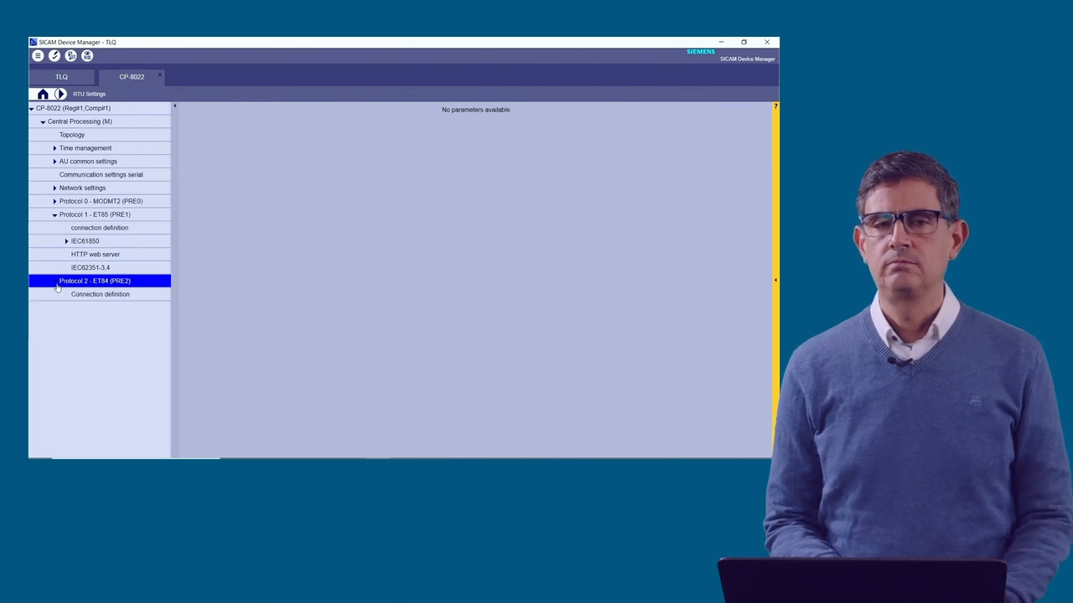
left_click(100, 294)
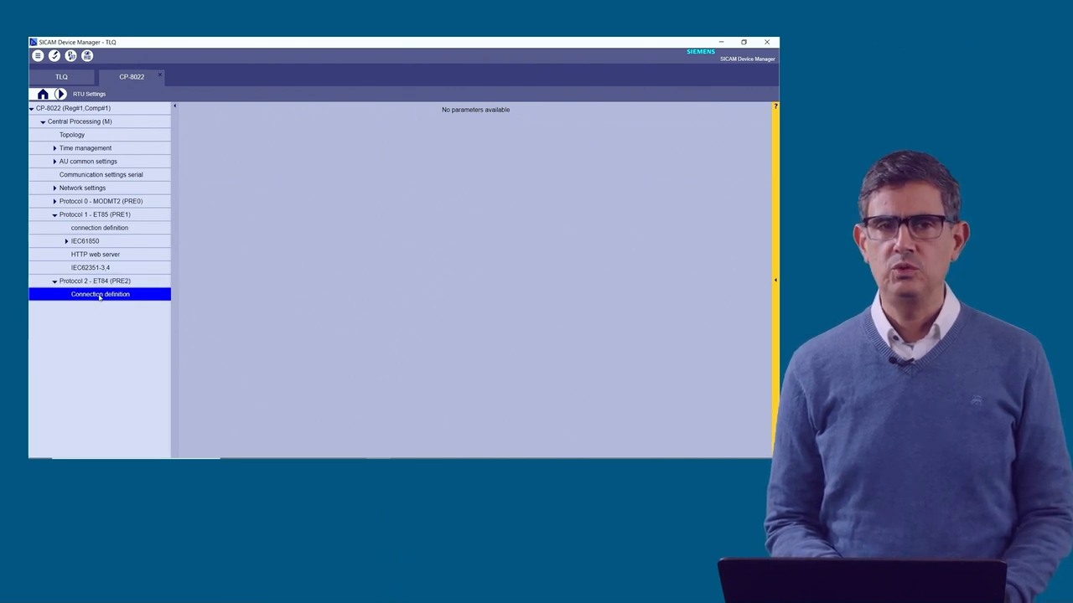
left_click(101, 294)
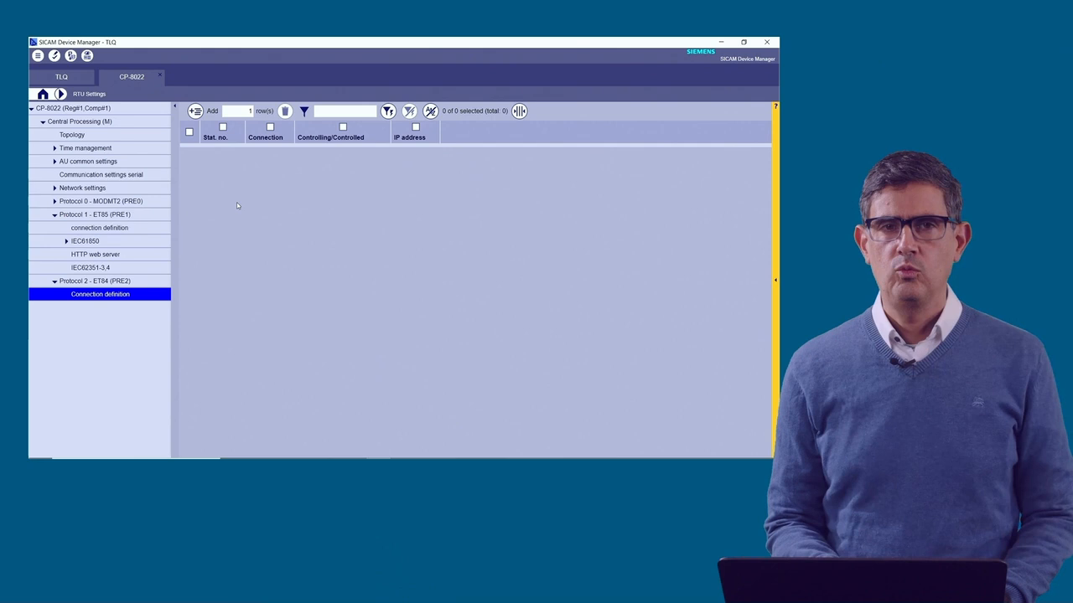
mouse_move(195, 110)
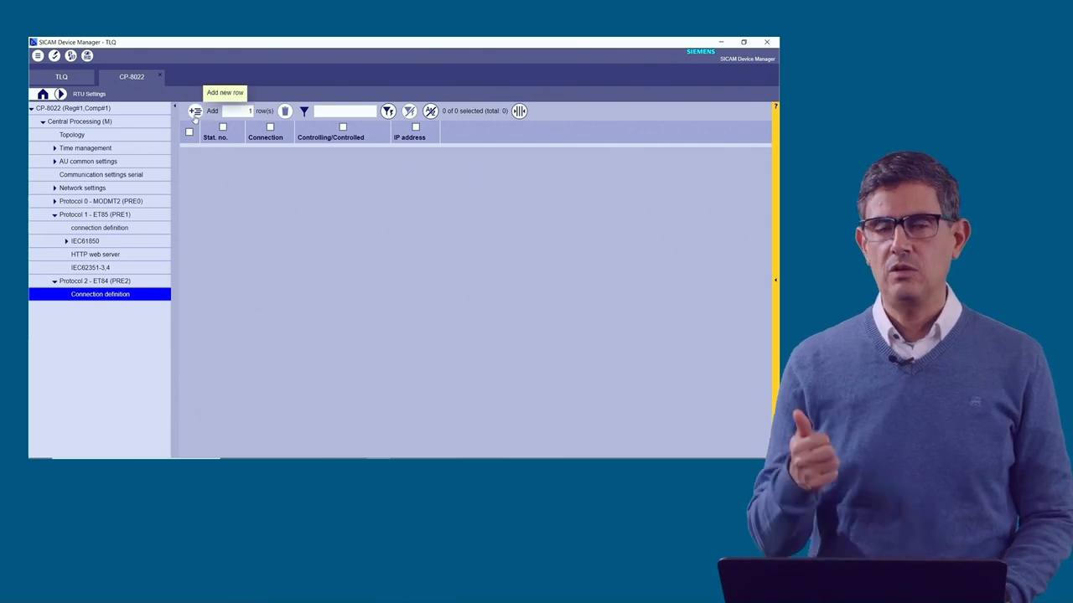
Step: Add an activated, controlled connection row with IP address 172.16.0.200
left_click(194, 110)
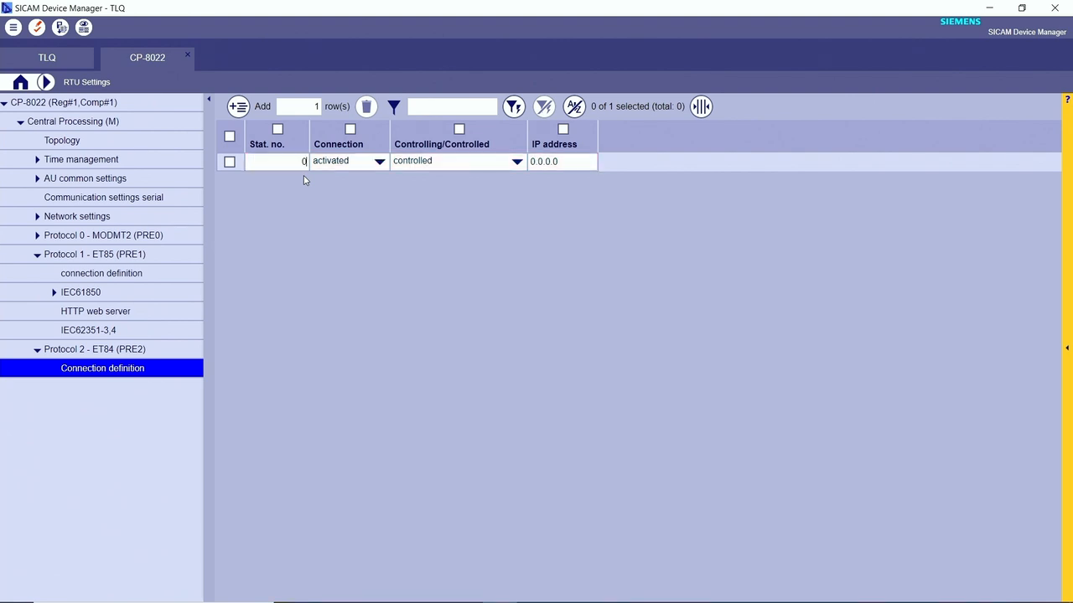
mouse_move(500, 175)
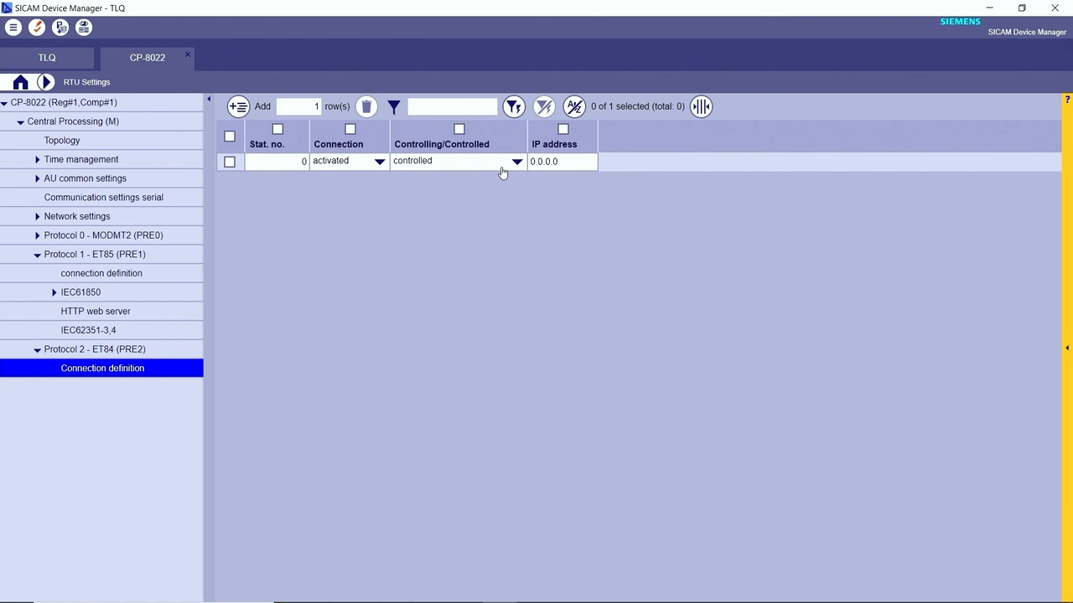
left_click(284, 161)
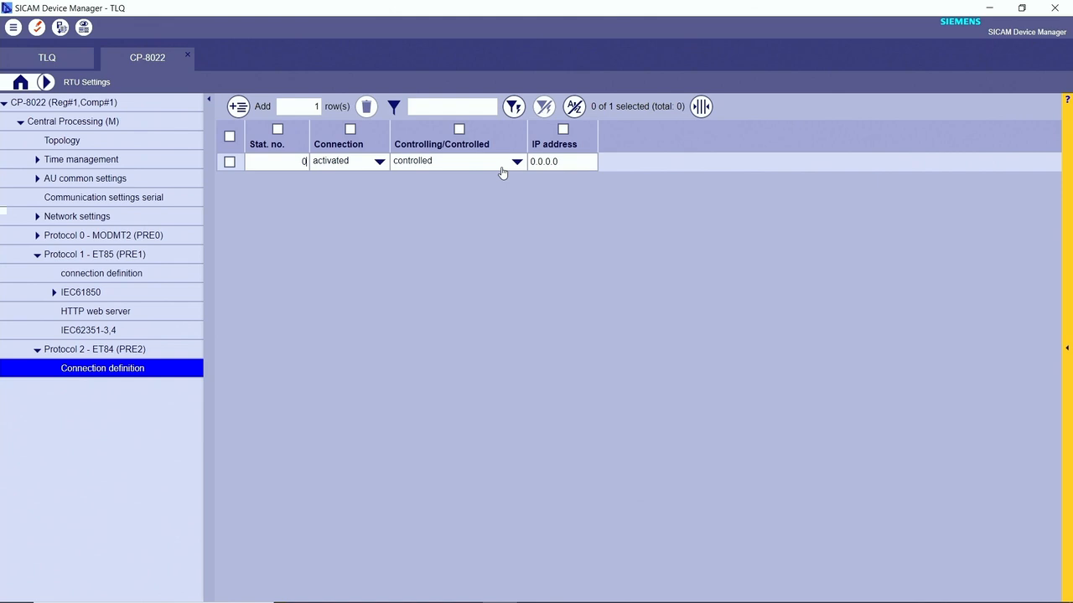
mouse_move(514, 165)
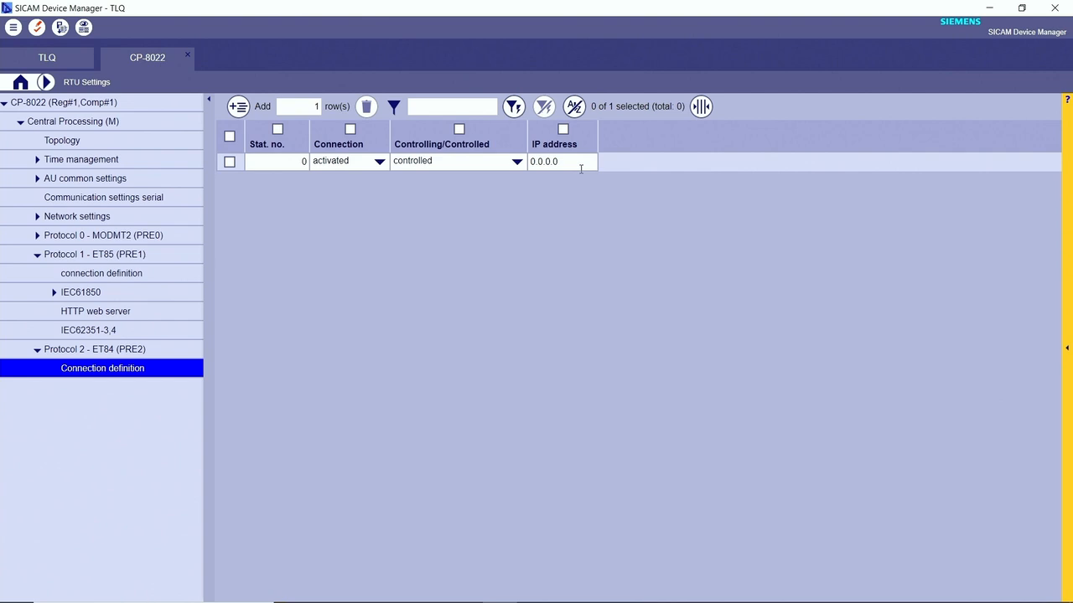
left_click(545, 161)
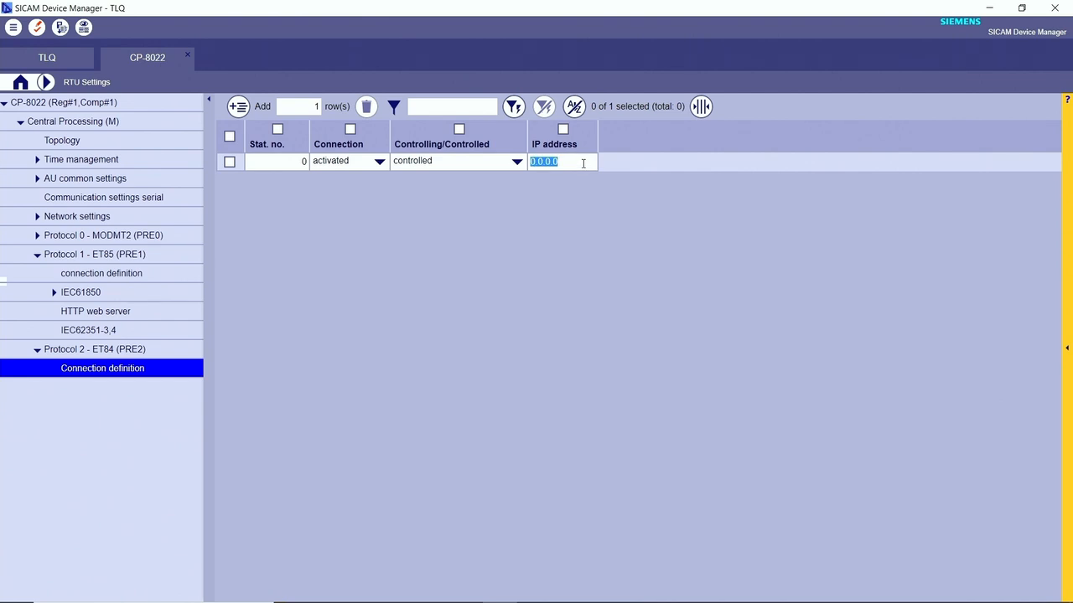
type("172.16")
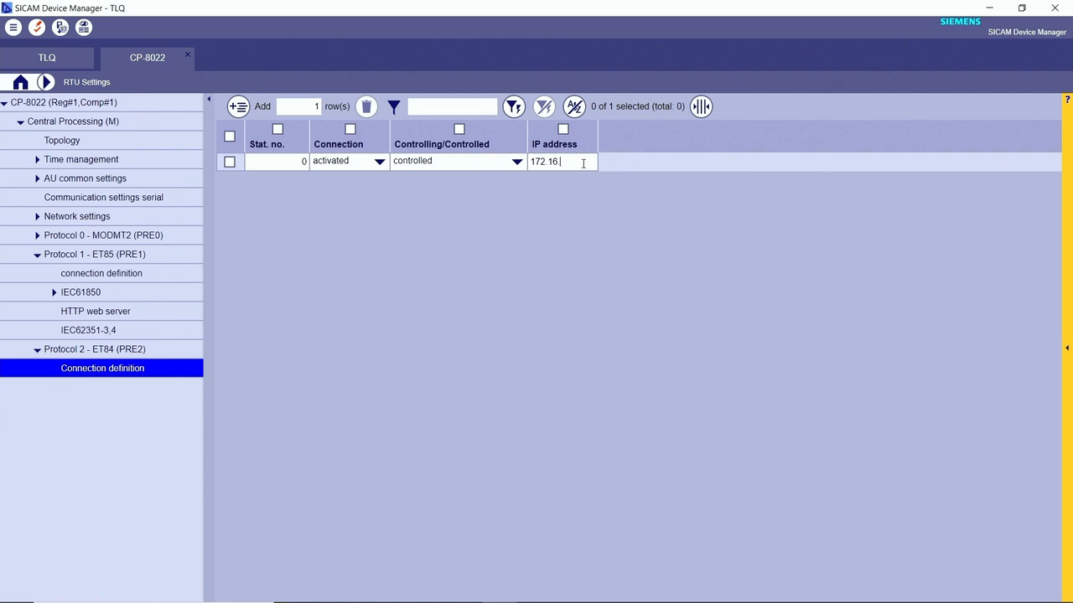
type(".0.200")
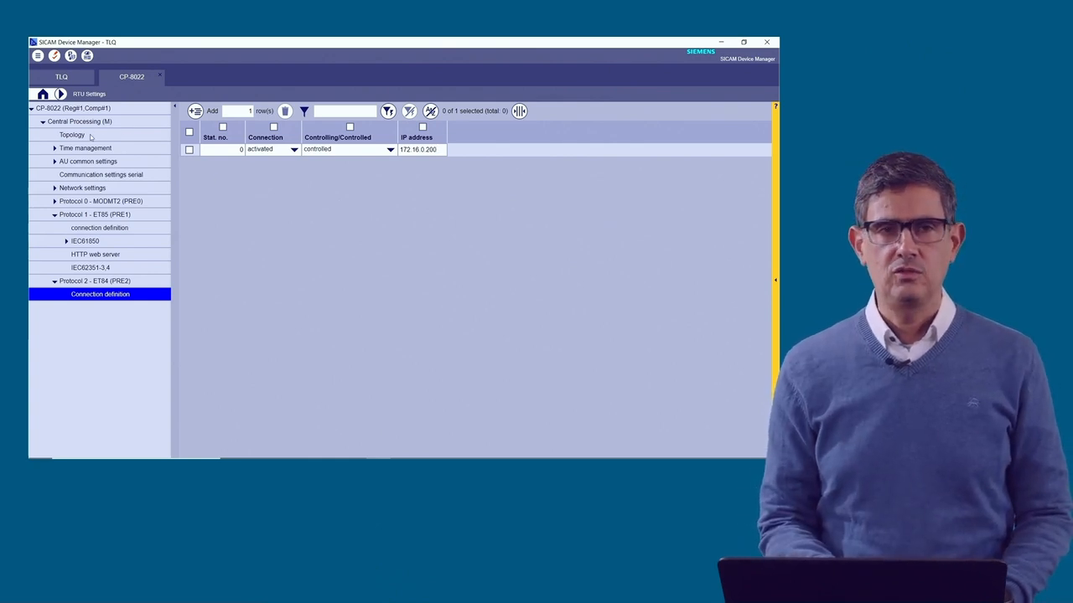
Step: Add a topology row with SID-SSE PRE2, monitor direction and automatic, selective routing
left_click(72, 135)
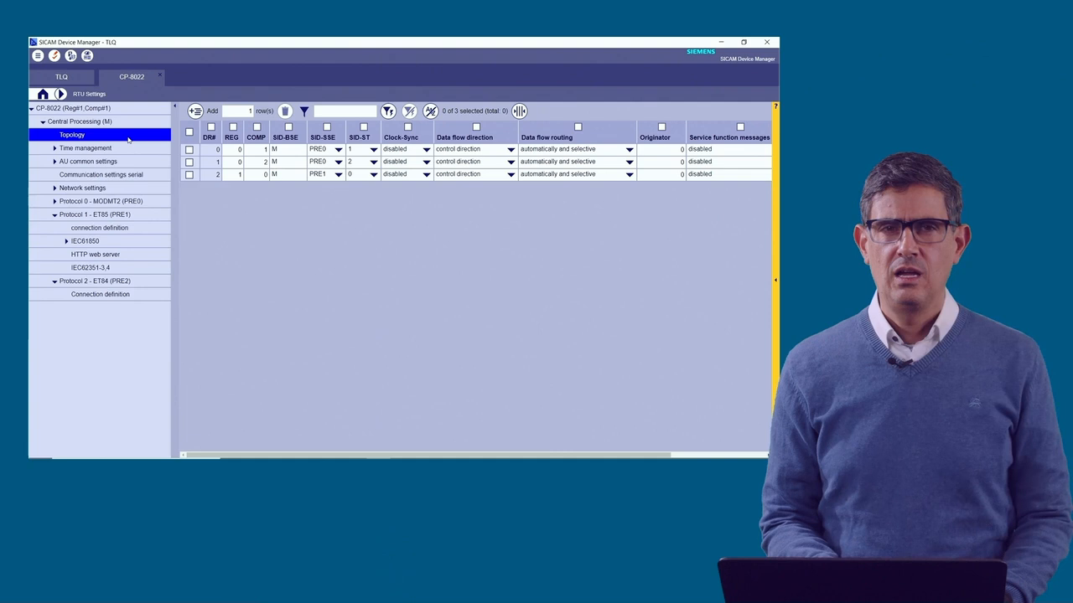
left_click(195, 110)
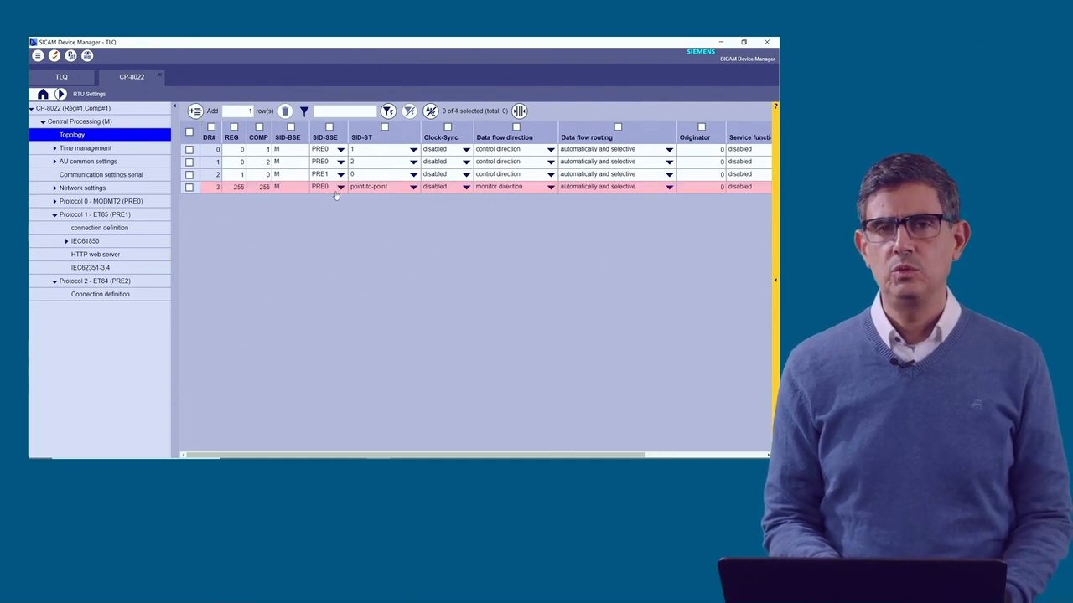
left_click(340, 186)
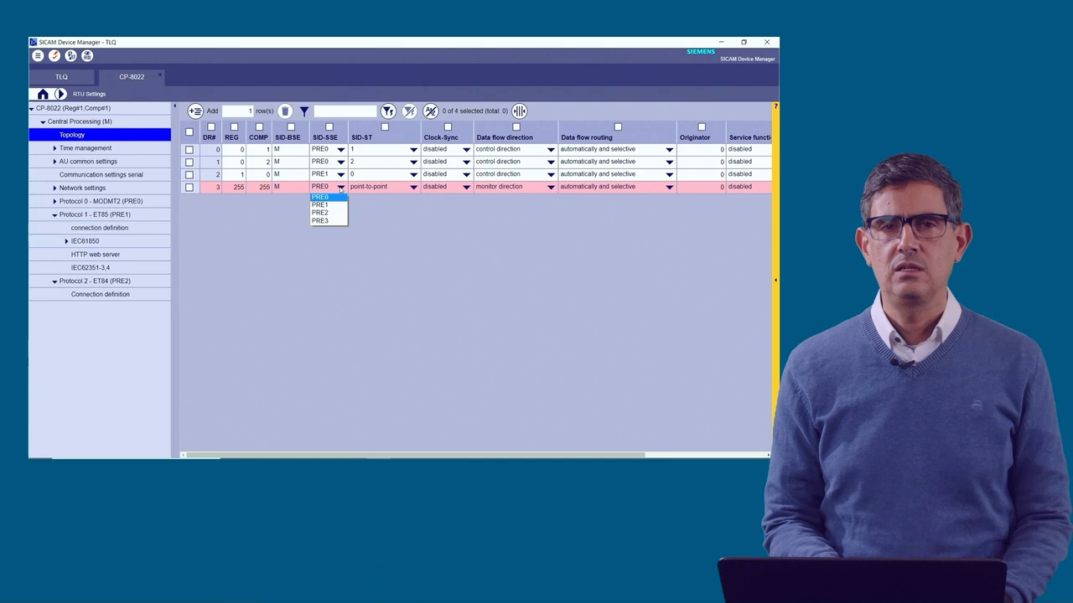
left_click(319, 212)
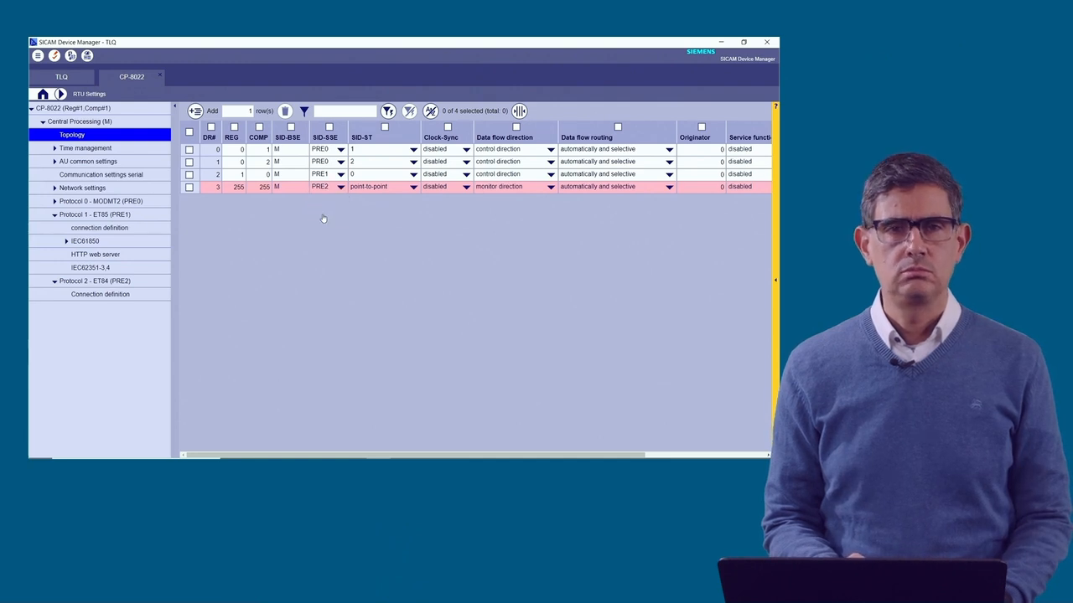
left_click(411, 186)
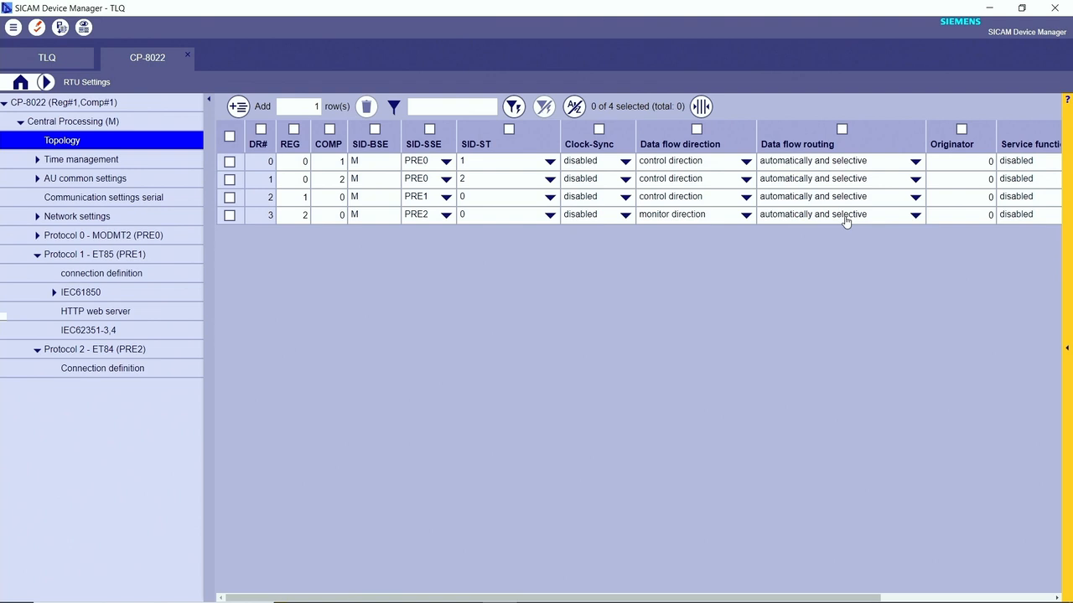
mouse_move(755, 304)
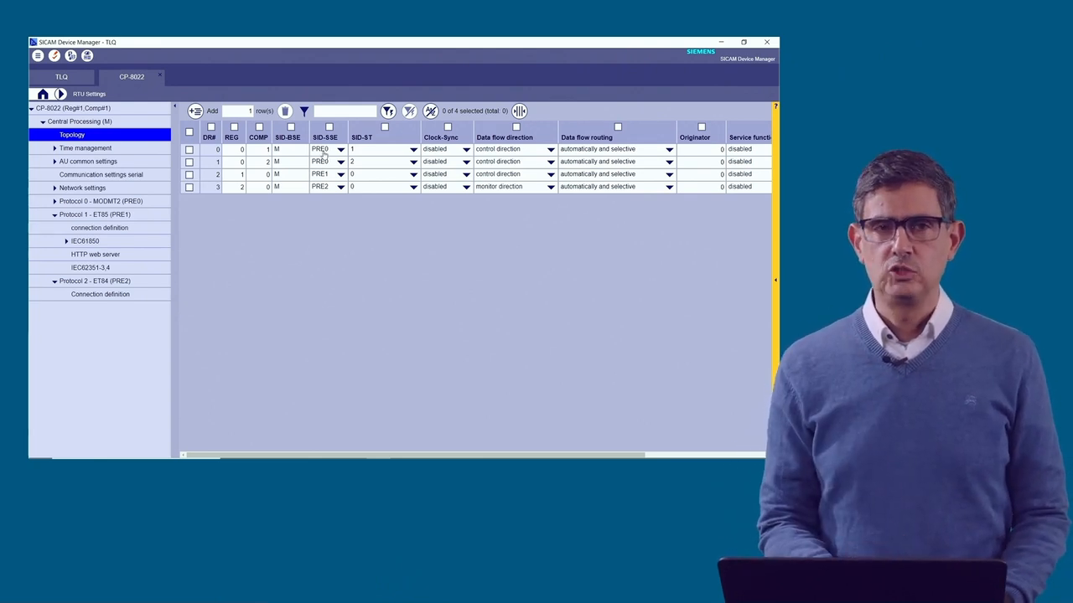
mouse_move(55, 55)
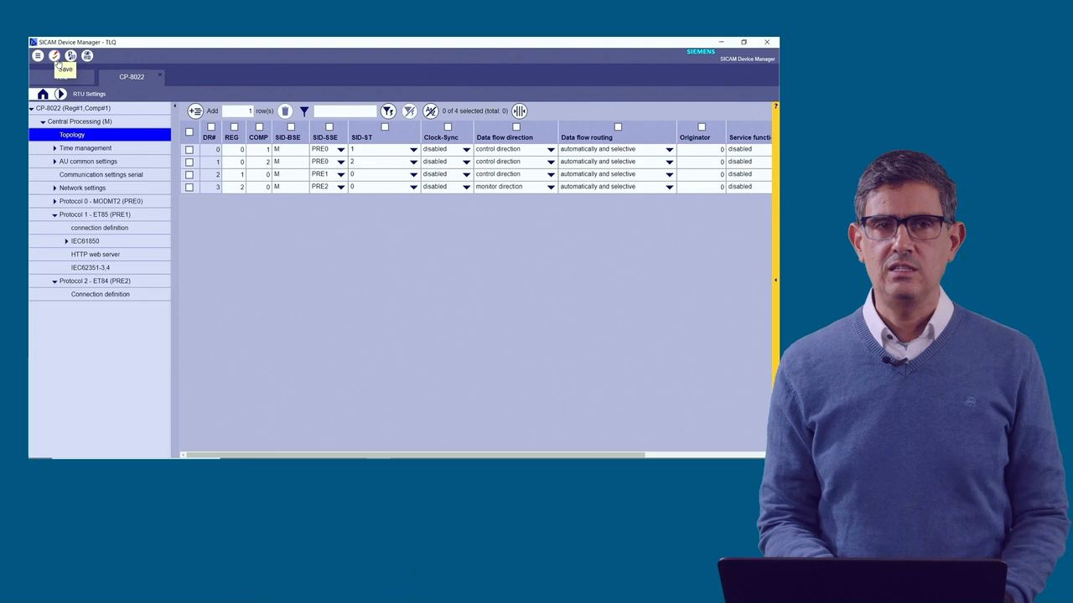
Step: In Signals for Protocol 2 - ET84, try assigning Bay1_I1, Bay1_I2 and Bay1_I3
left_click(42, 94)
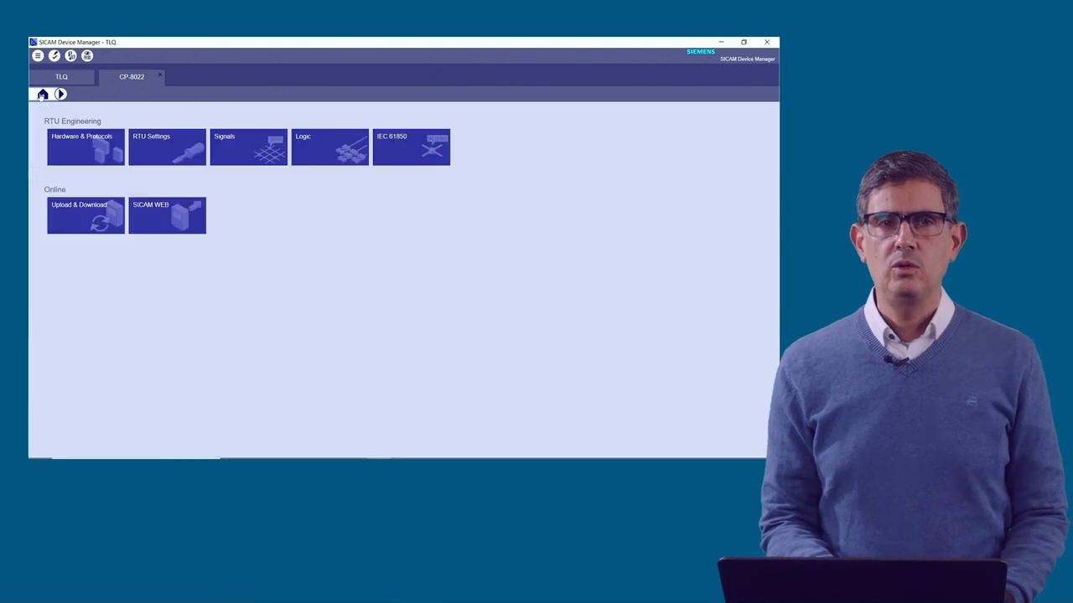
left_click(248, 147)
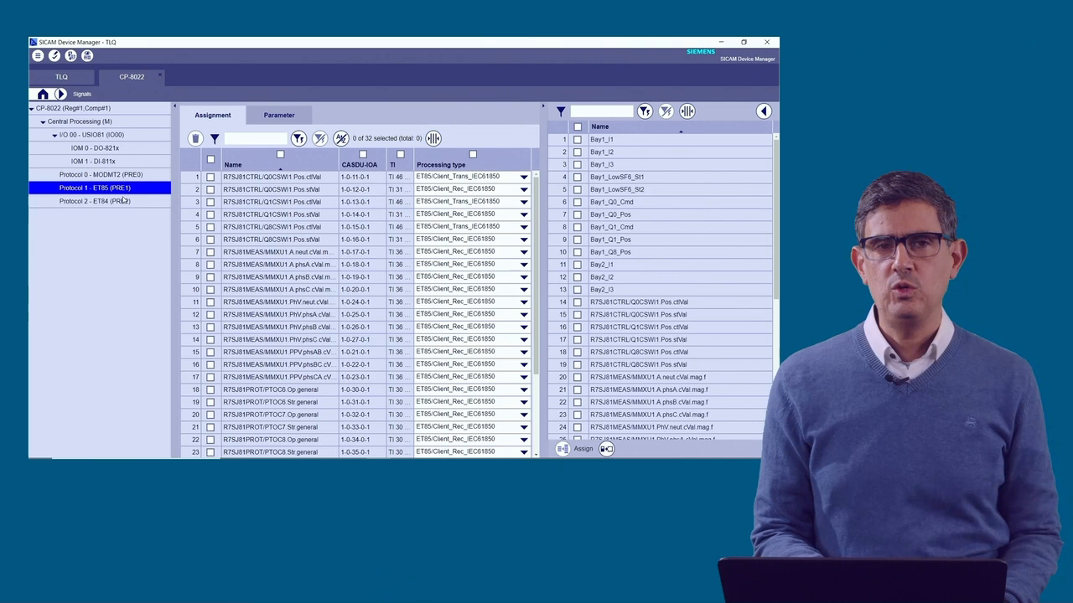
left_click(95, 201)
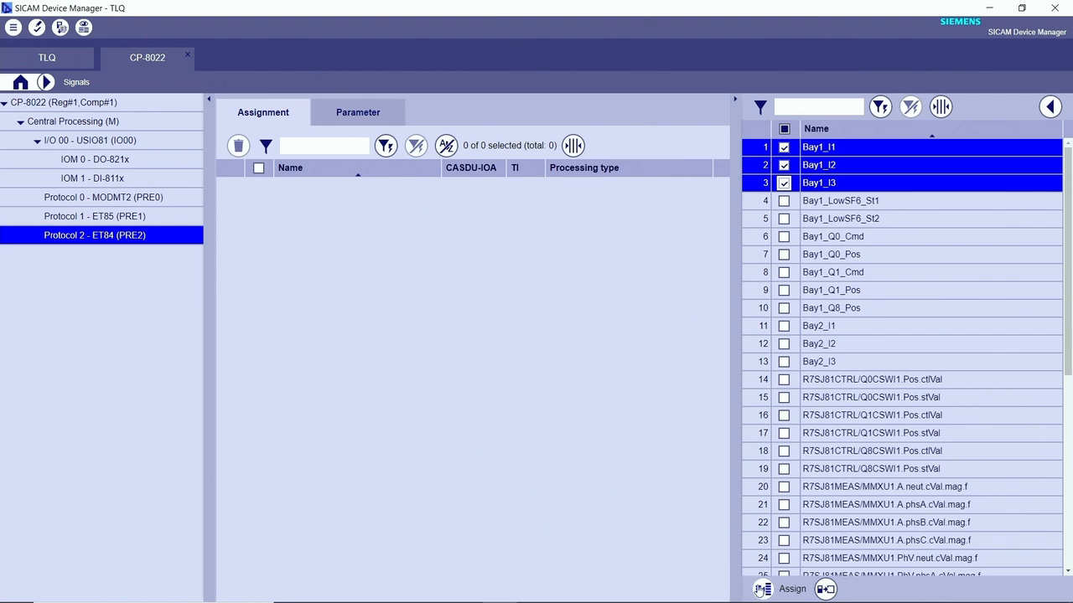
mouse_move(762, 588)
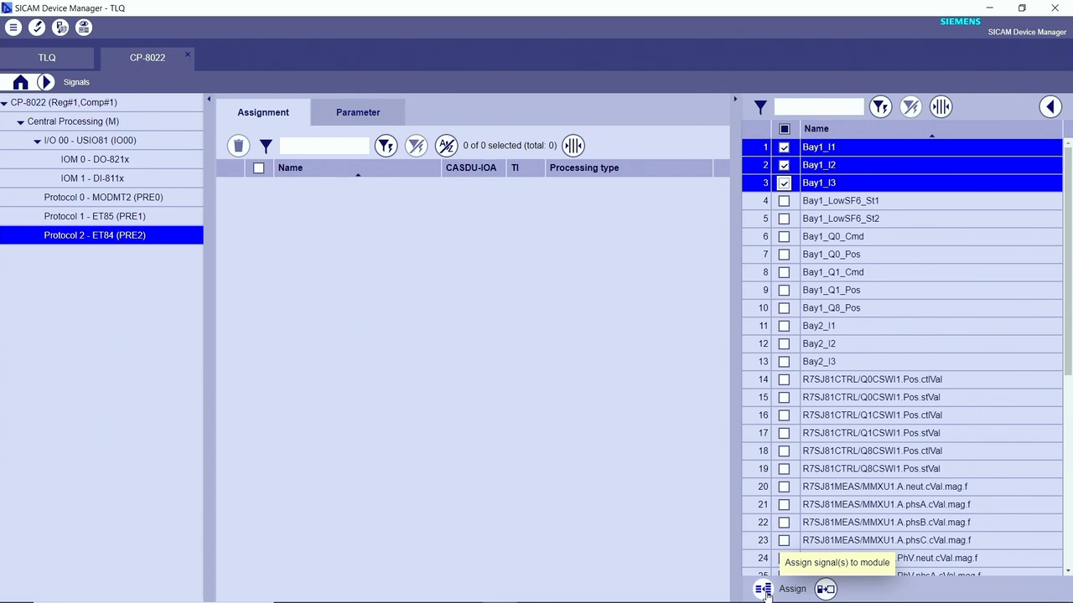
left_click(762, 588)
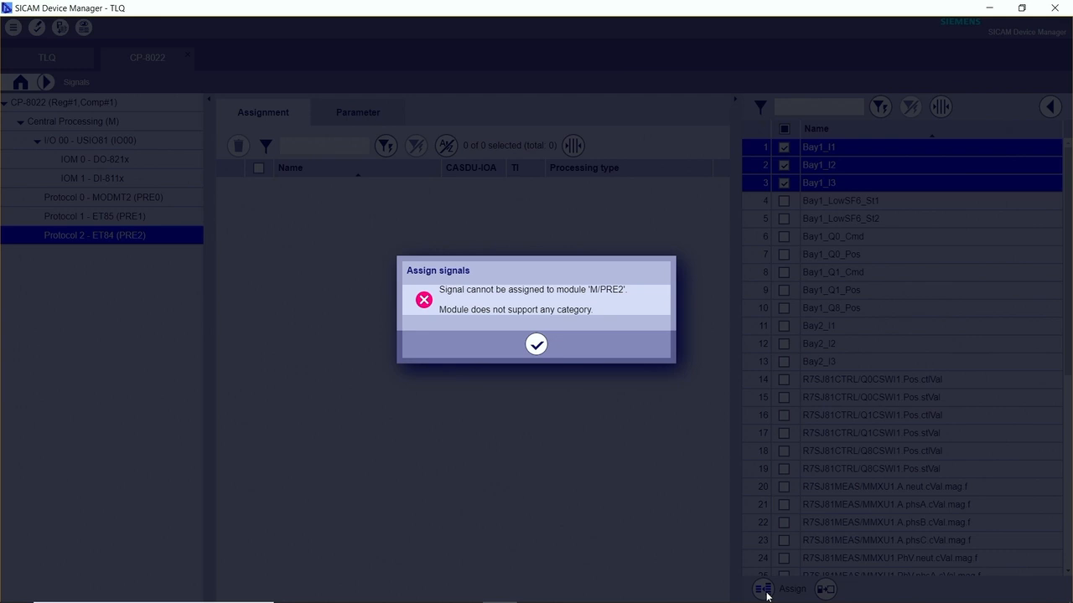
mouse_move(584, 365)
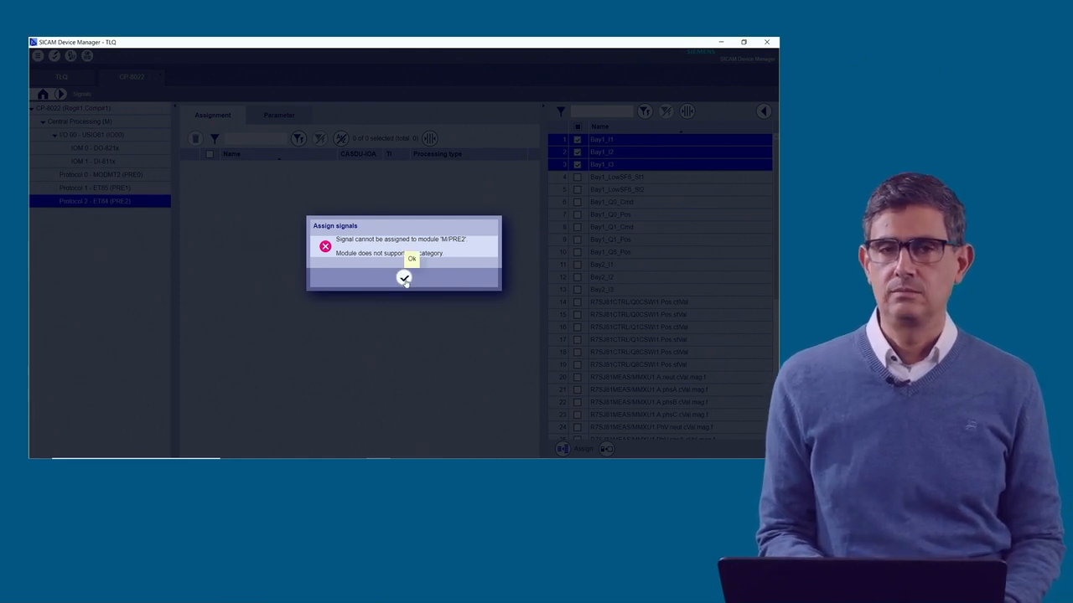
Step: Acknowledge the 'Assign signals' error for module M/PRE2 and switch windows
left_click(411, 258)
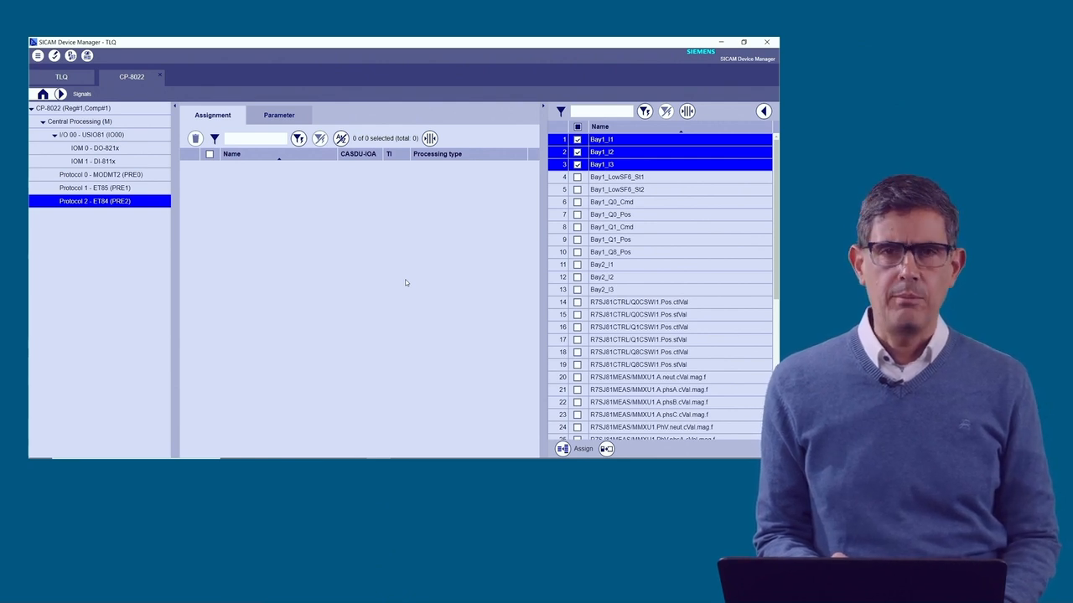
key("alt+tab")
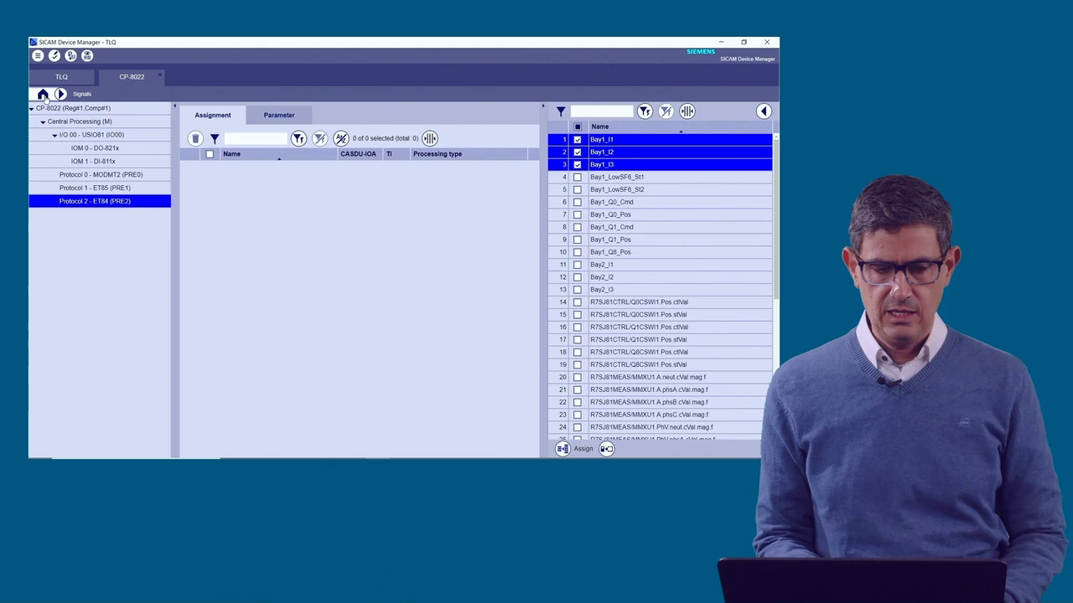
Step: Show the station numbers and Modbus addresses of Protocol 0 - MODMT2's six current signals
left_click(42, 93)
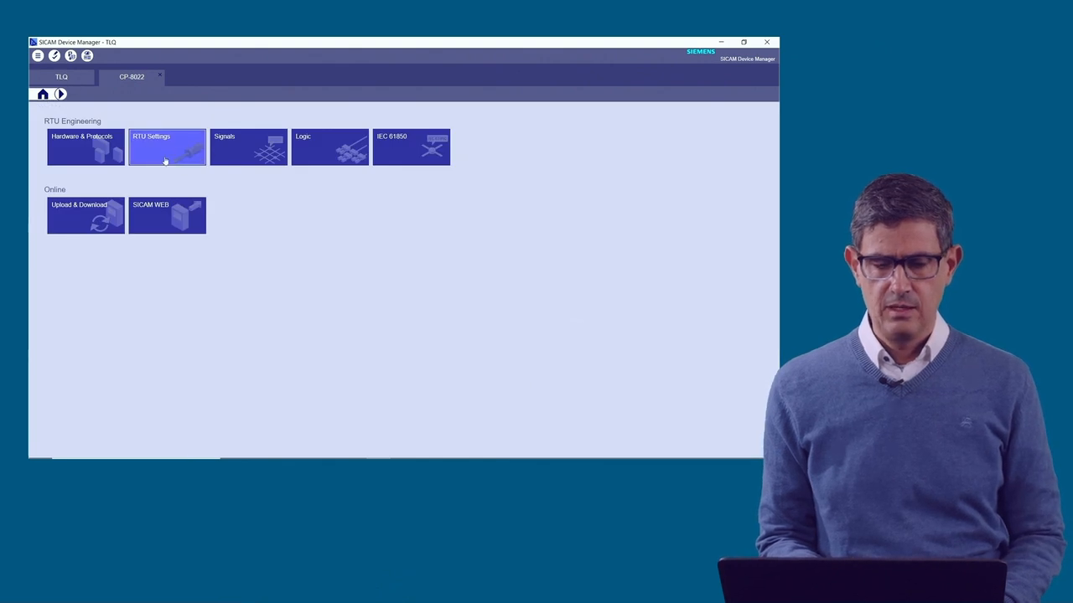
mouse_move(186, 153)
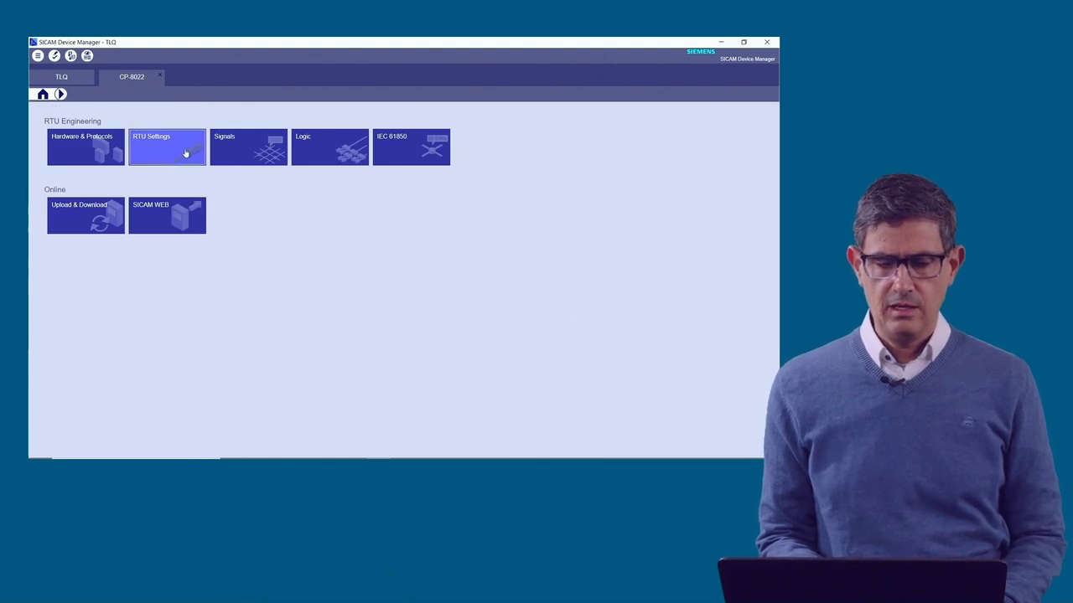
left_click(248, 147)
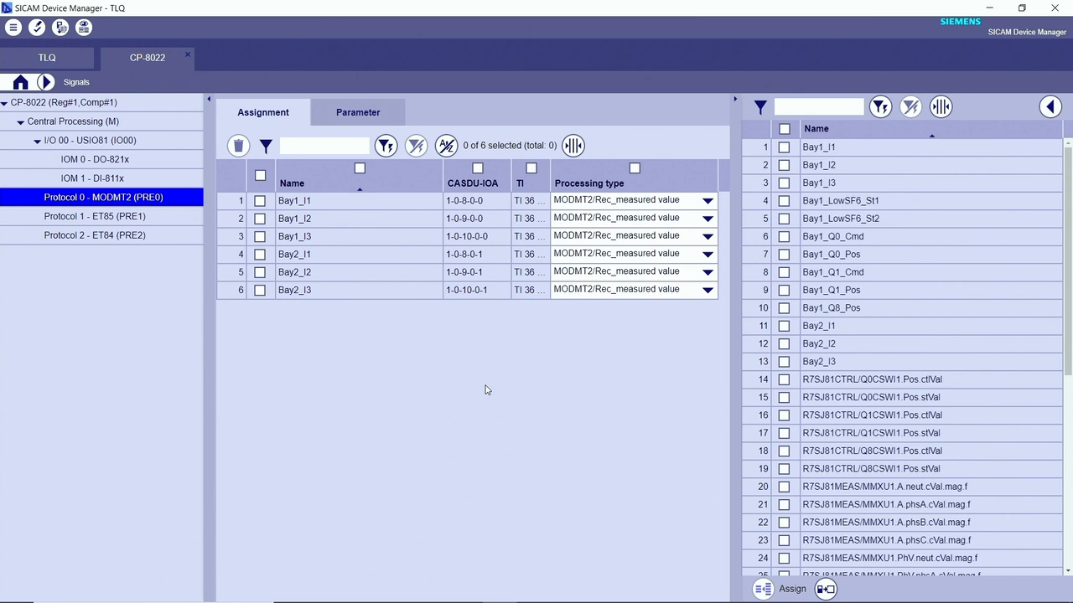
mouse_move(999, 261)
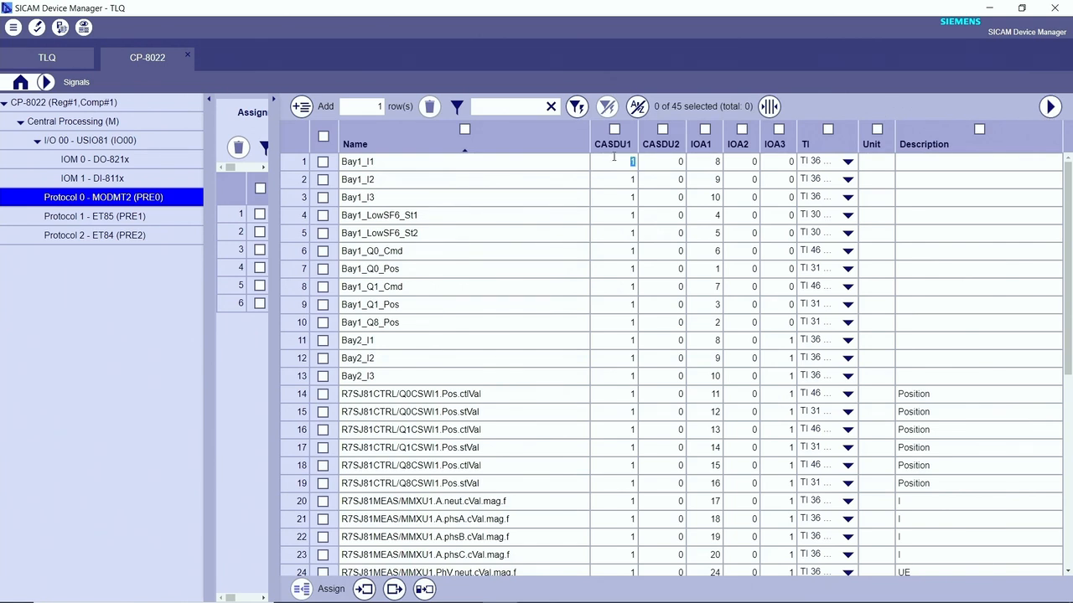
mouse_move(592, 162)
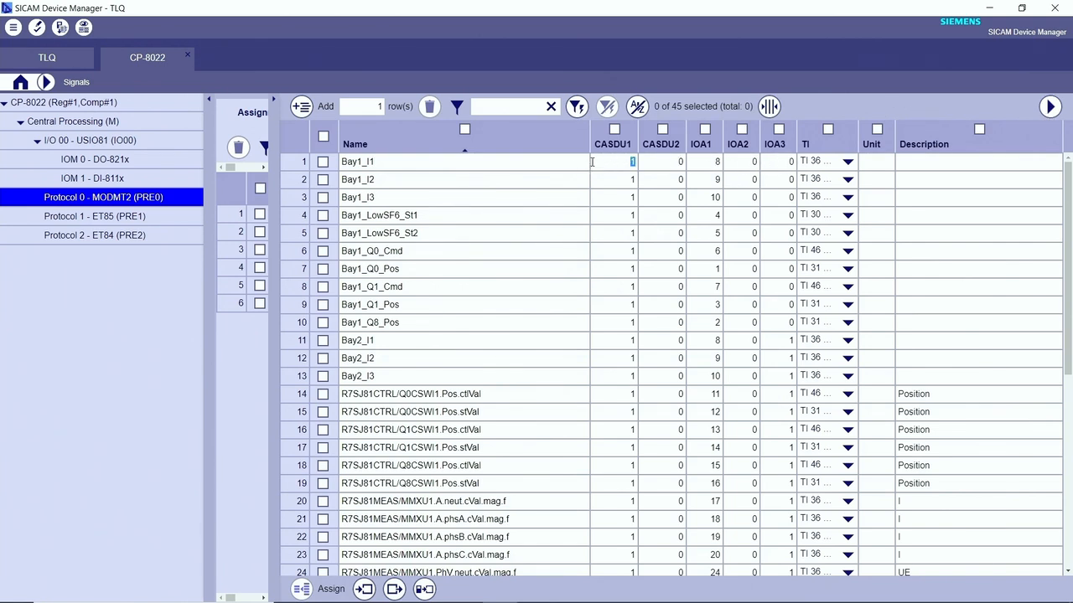
left_click(322, 161)
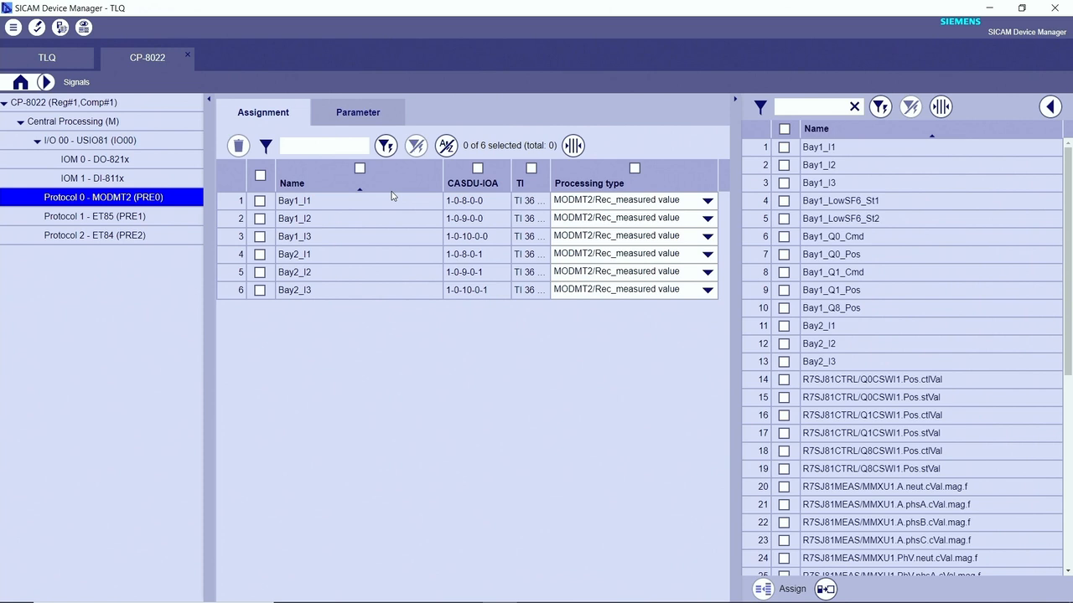
mouse_move(278, 317)
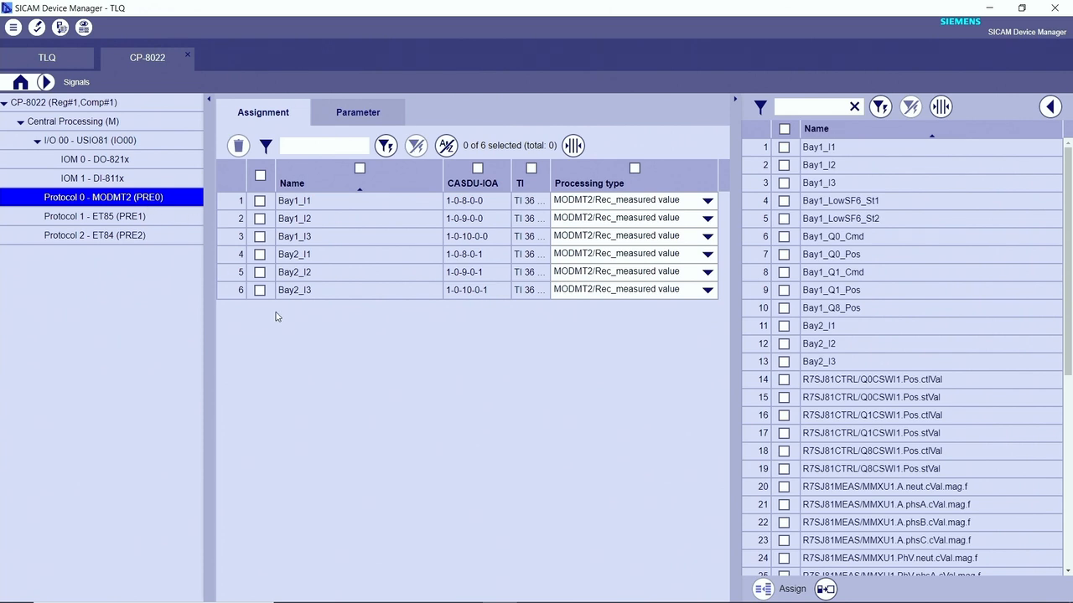
left_click(357, 111)
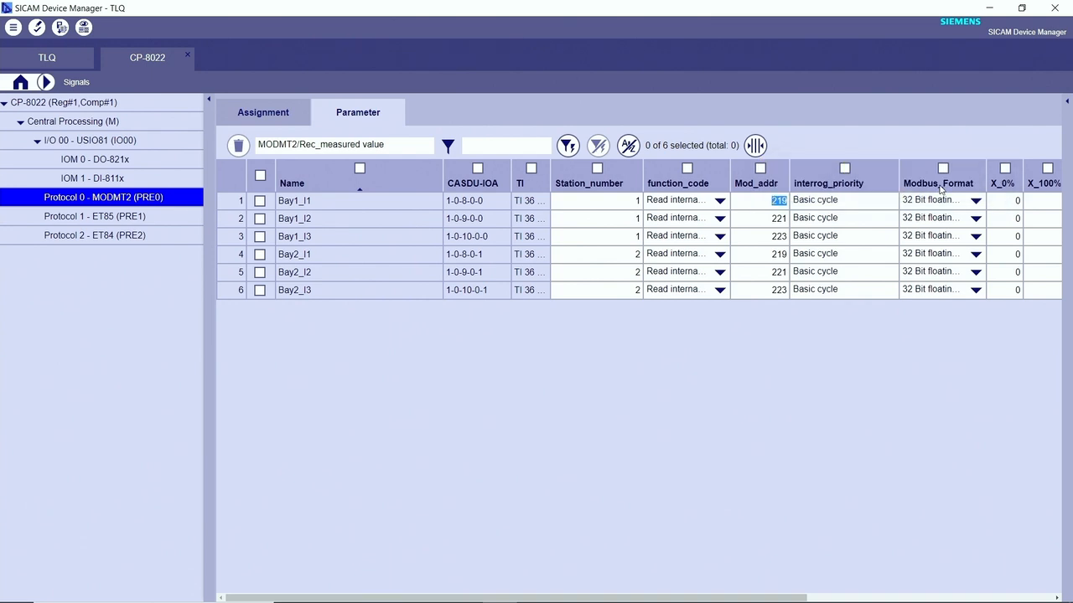
mouse_move(969, 197)
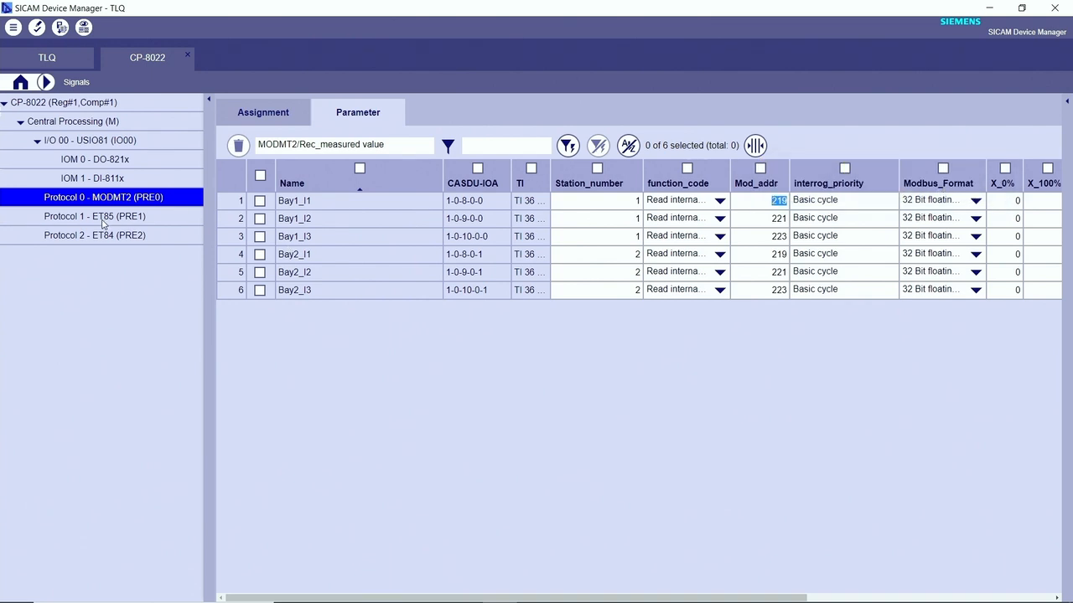
Step: View Protocol 1 - ET85's 29 IEC 61850 client signals and Protocol 2 - ET84's empty list
left_click(95, 216)
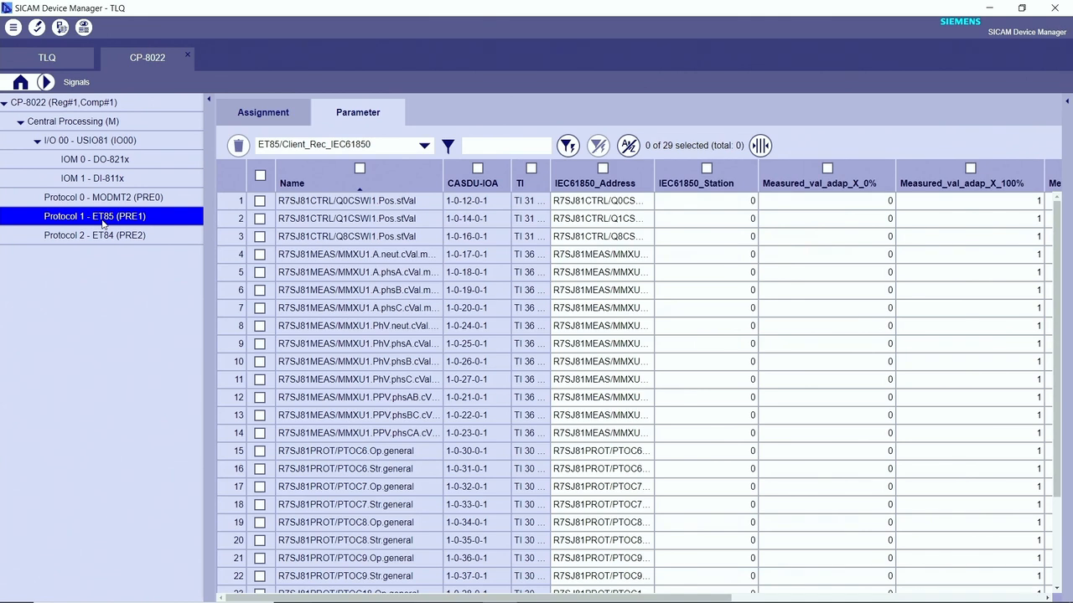
mouse_move(498, 203)
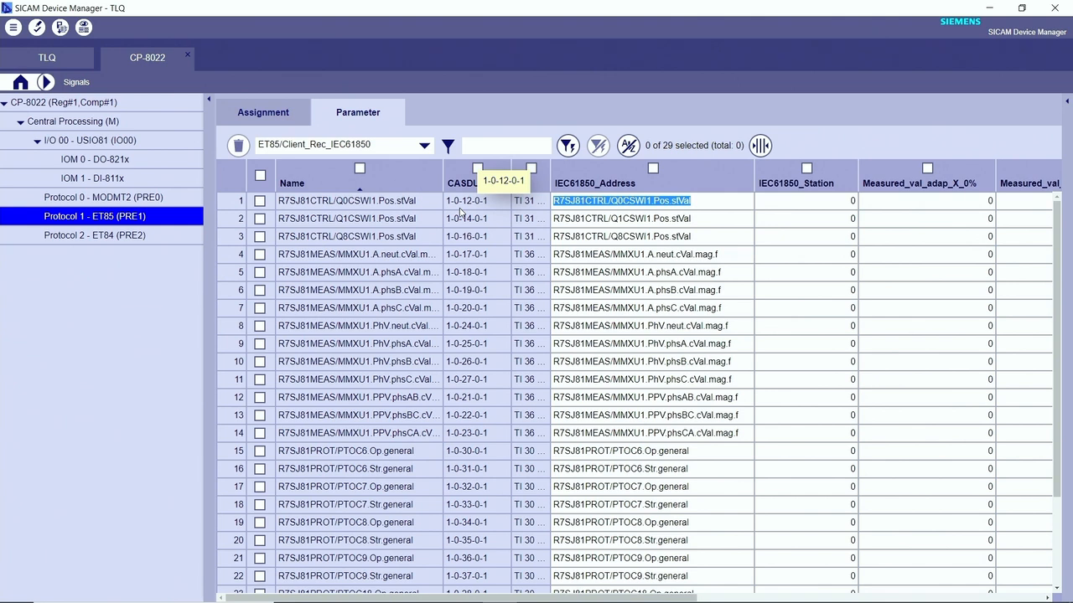
left_click(95, 234)
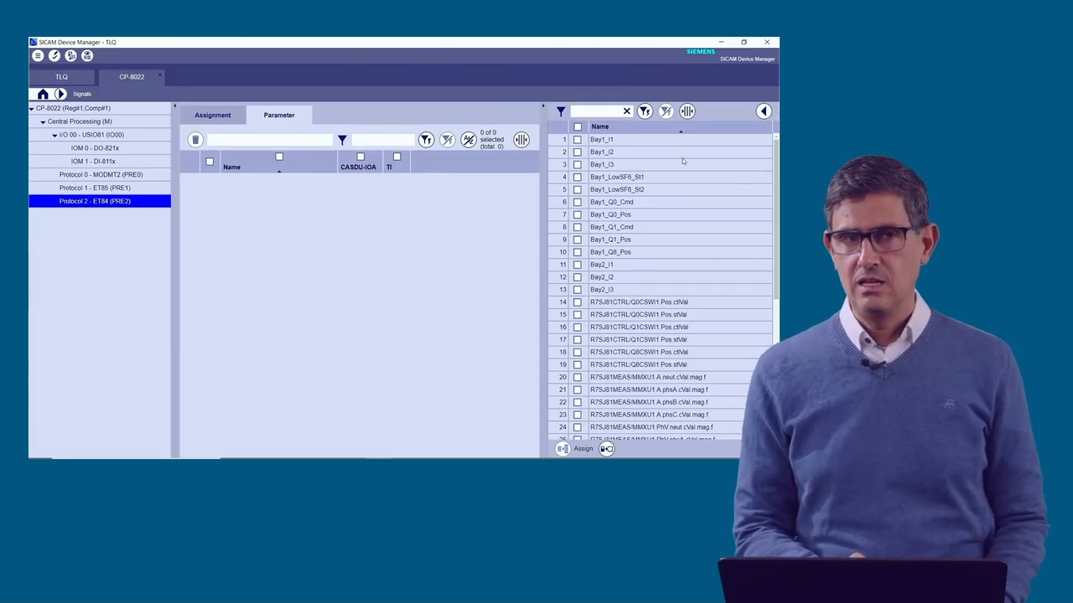
mouse_move(339, 218)
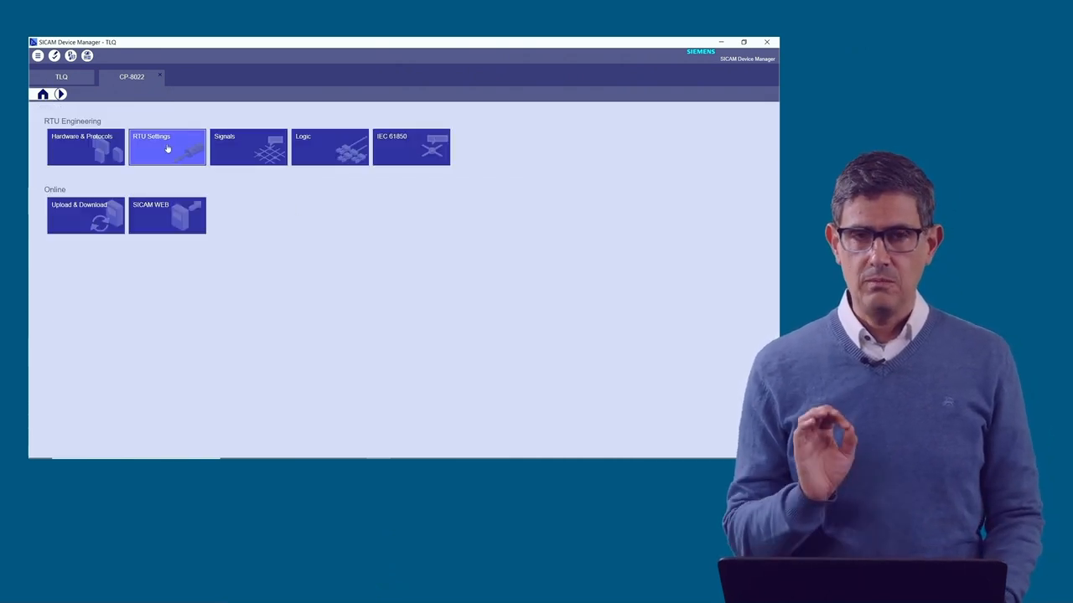
Step: In the RTU topology, verify the PRE2 row keeps monitor direction and automatic, selective routing
left_click(167, 147)
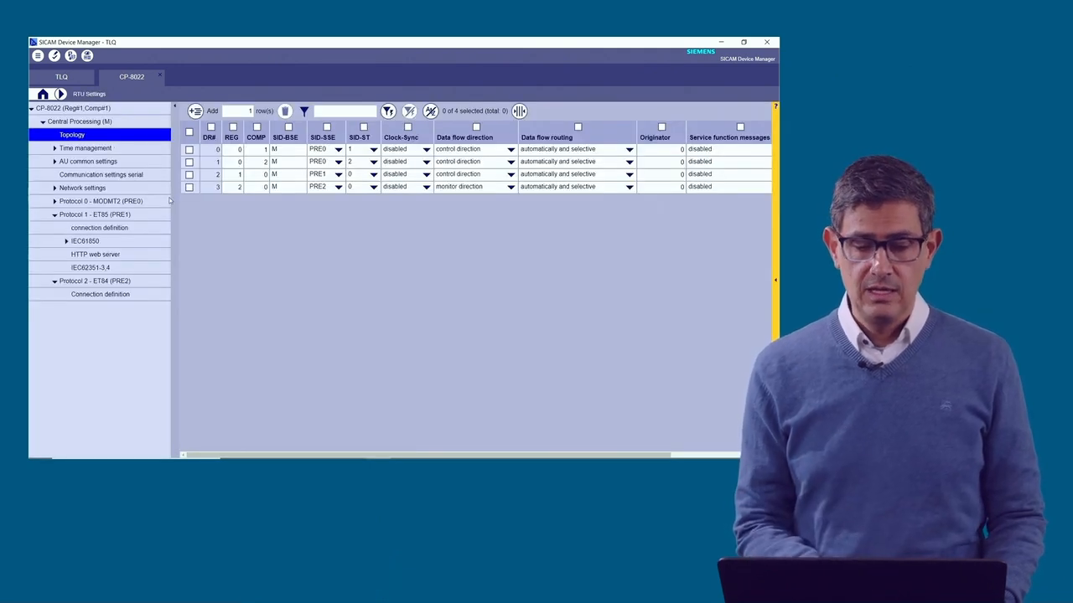
left_click(190, 186)
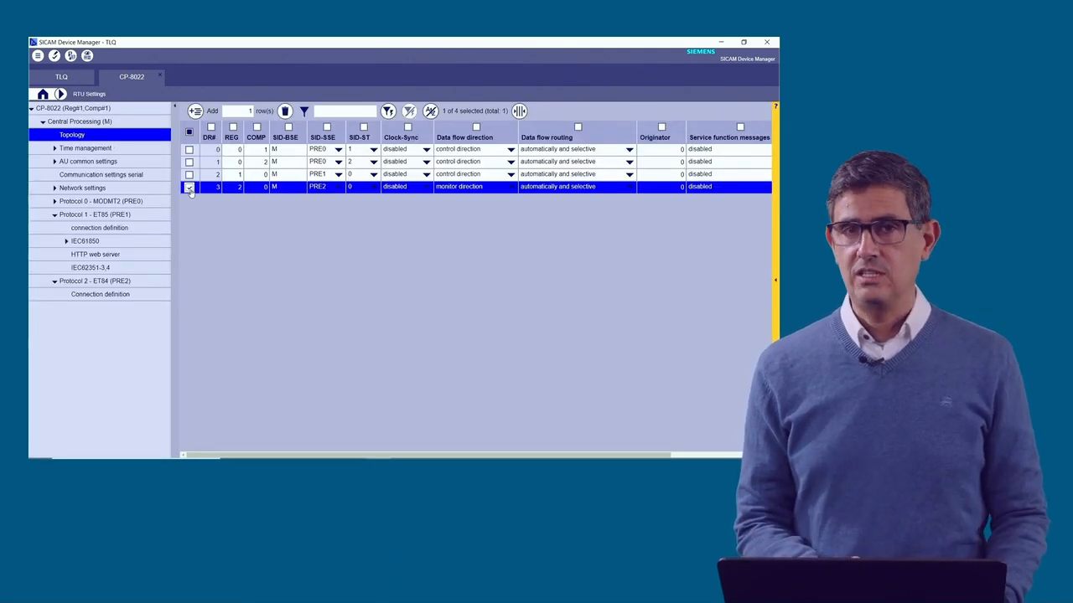
left_click(189, 186)
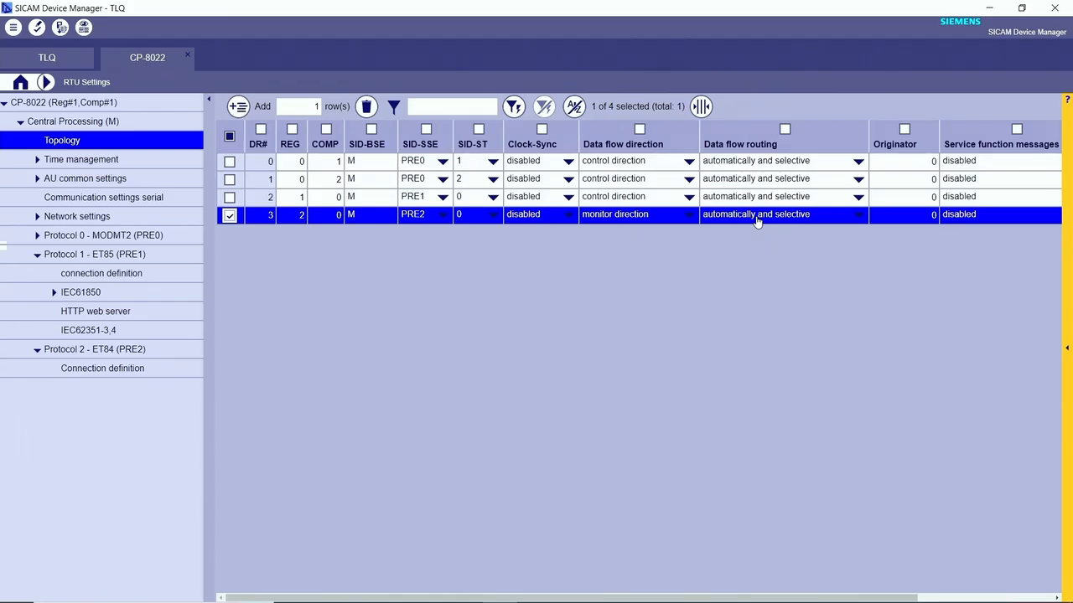
mouse_move(713, 220)
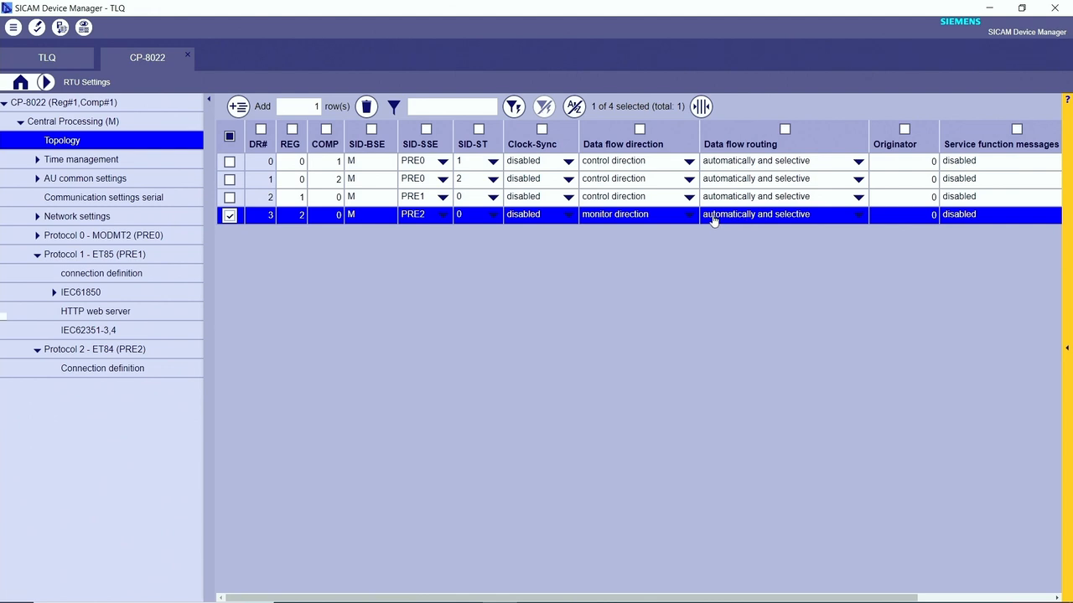
mouse_move(669, 224)
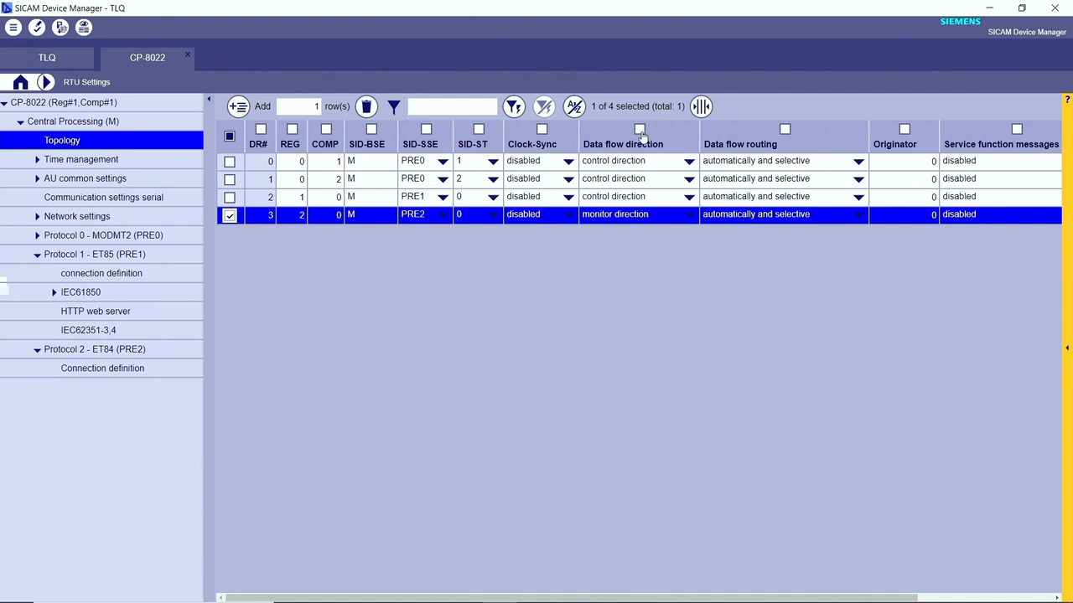
left_click(785, 129)
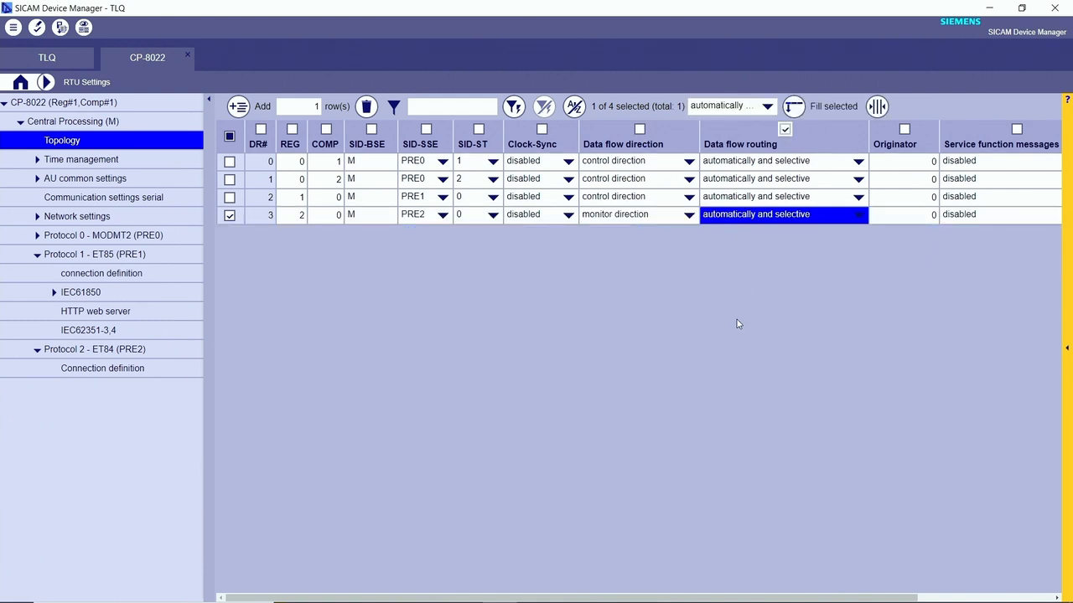
mouse_move(675, 248)
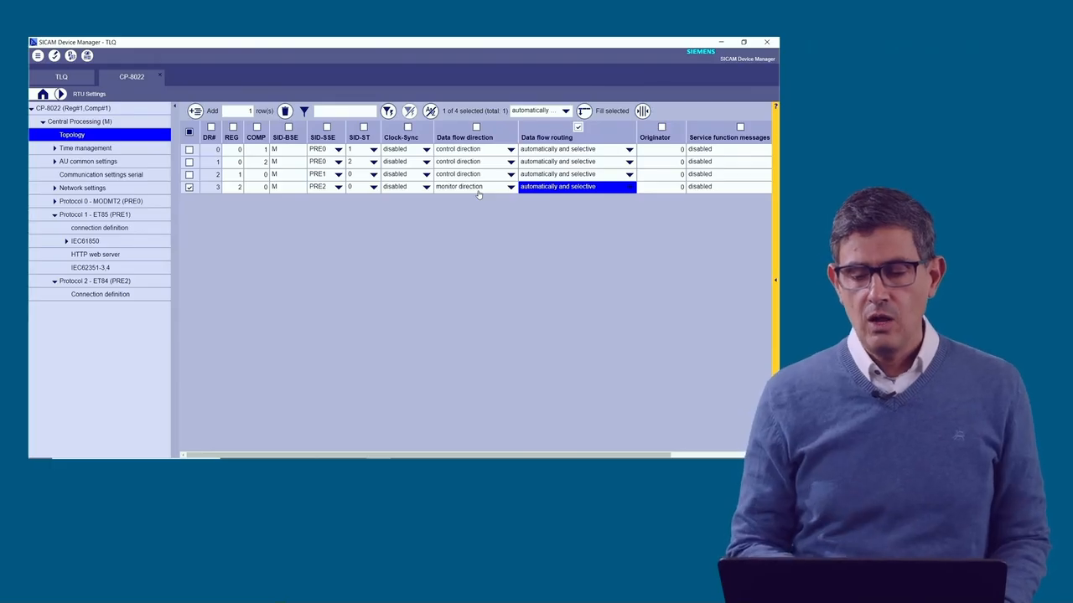
left_click(511, 186)
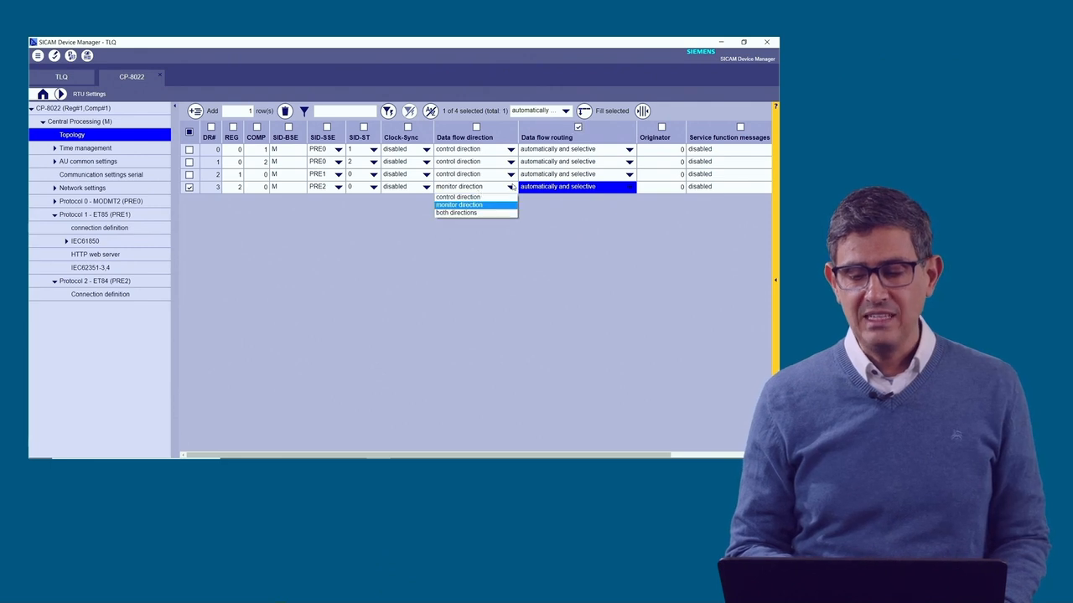
left_click(458, 204)
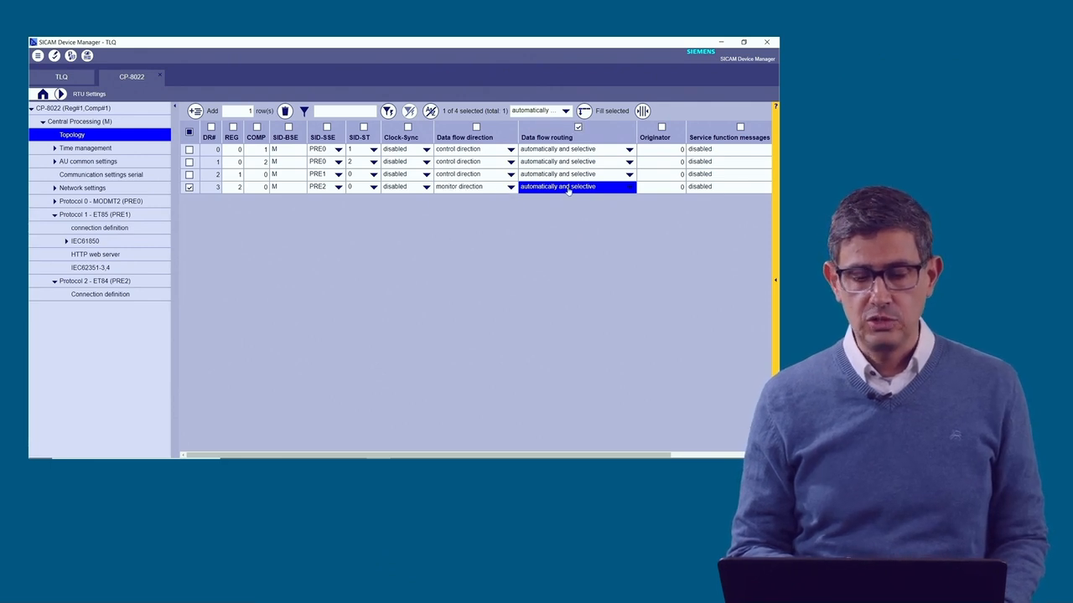
mouse_move(318, 195)
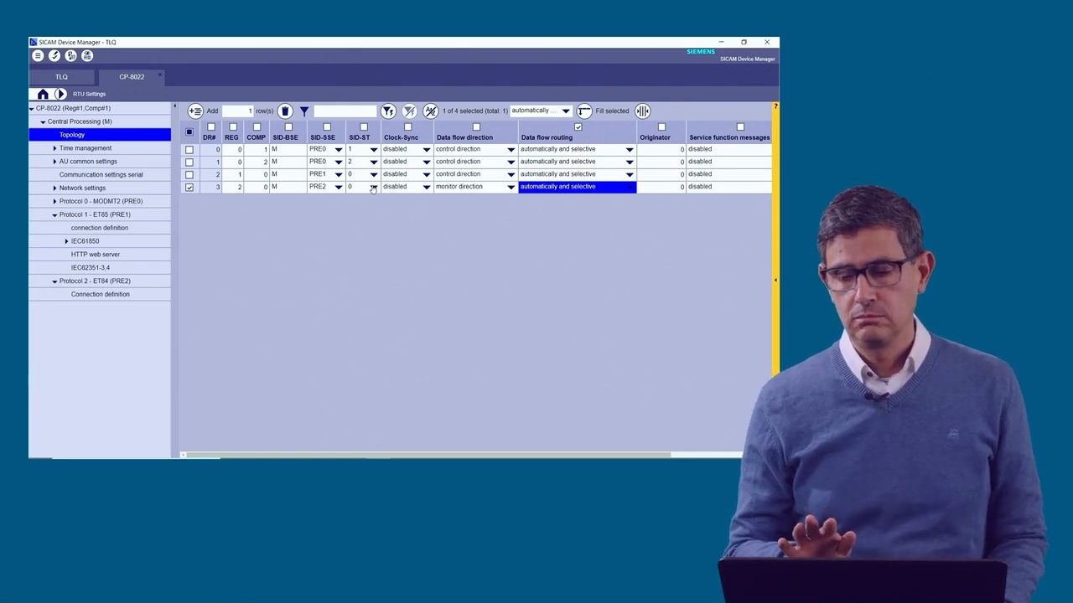
key("alt+tab")
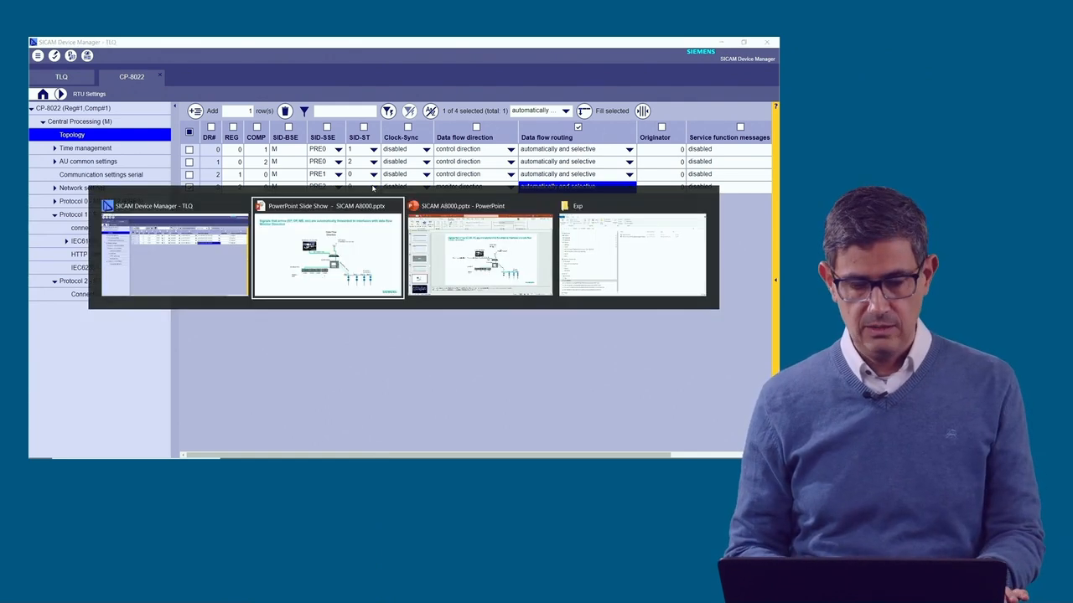